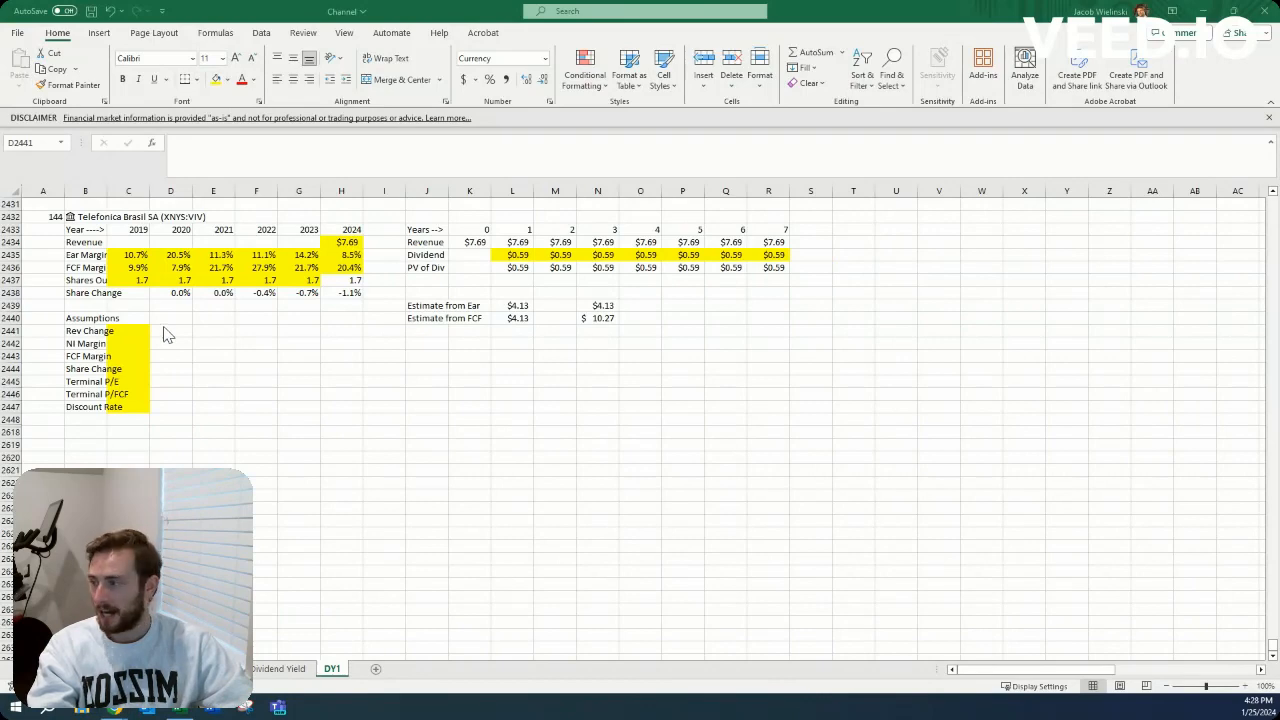
Show Telefonica Brasil's QuickFS page and collapse the business description to reveal the annual figures
click(96, 12)
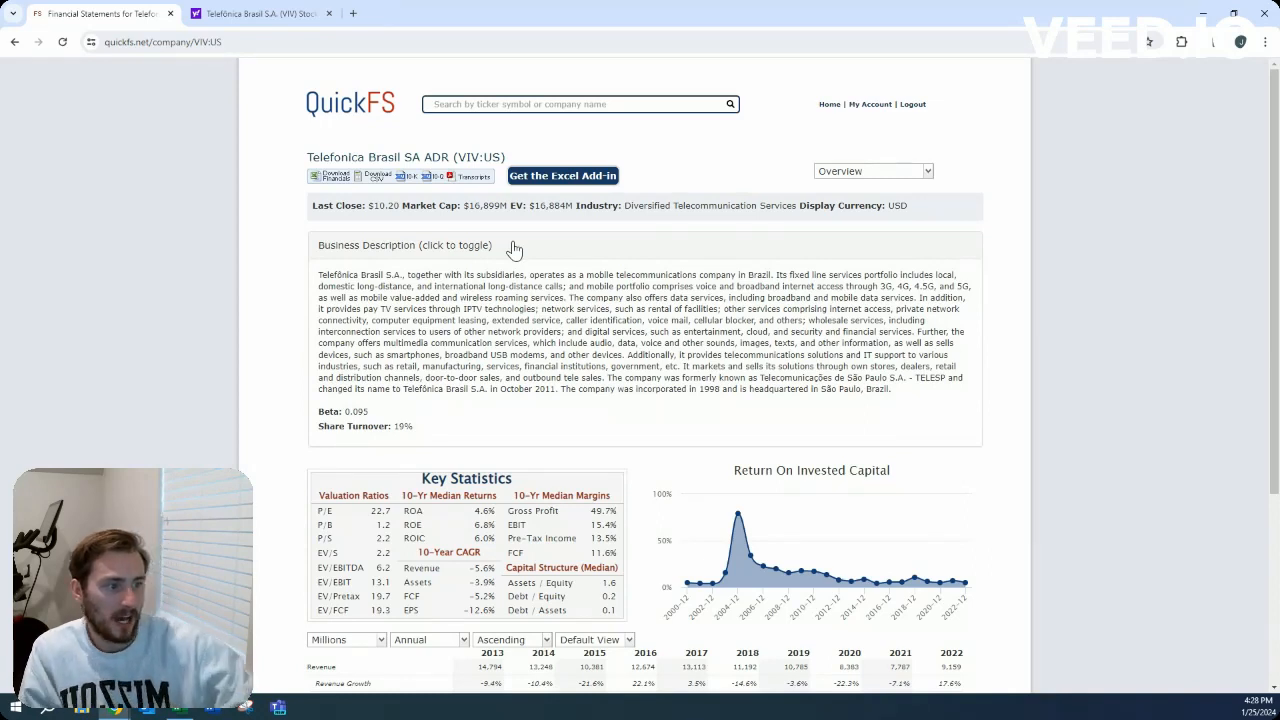
mouse_move(720, 404)
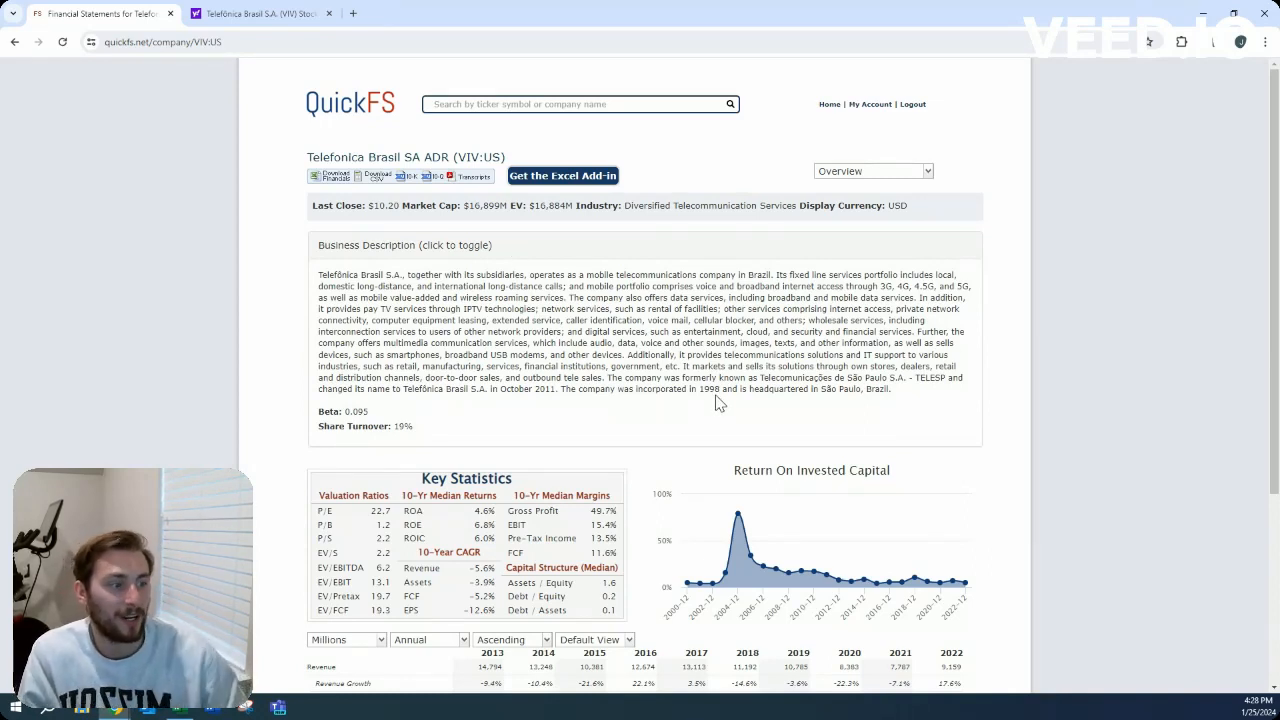
mouse_move(688, 360)
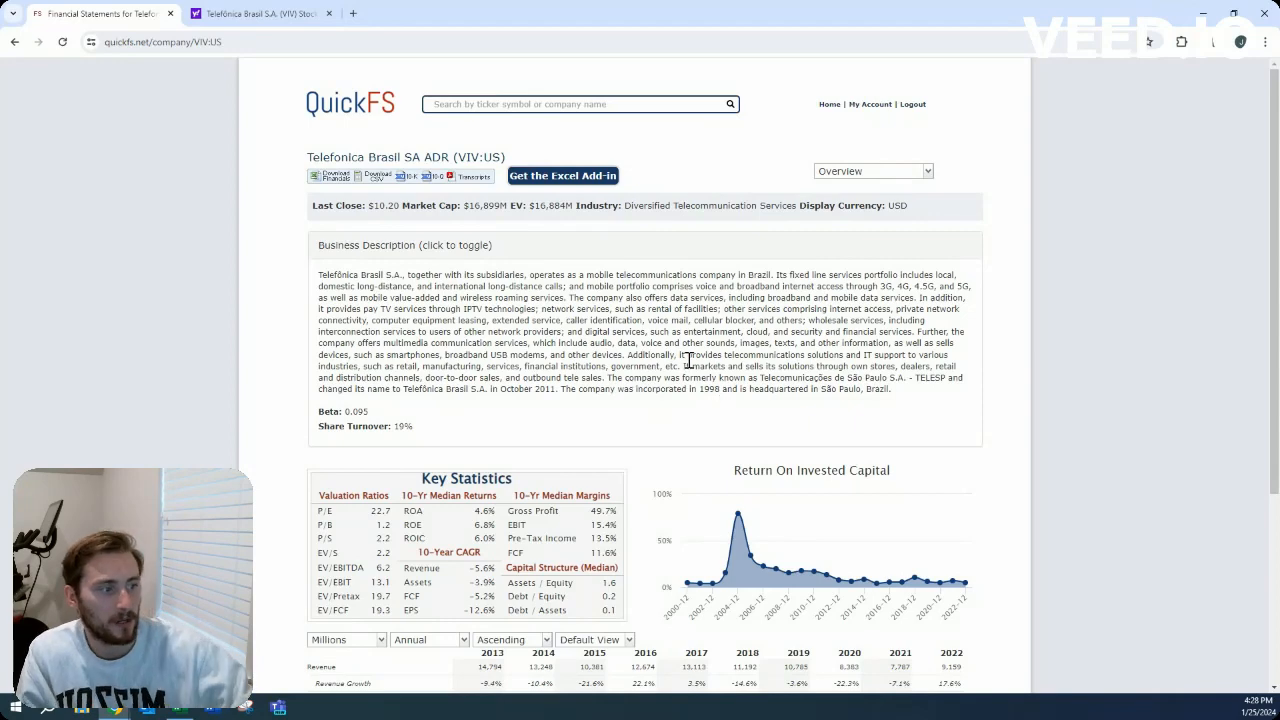
click(404, 244)
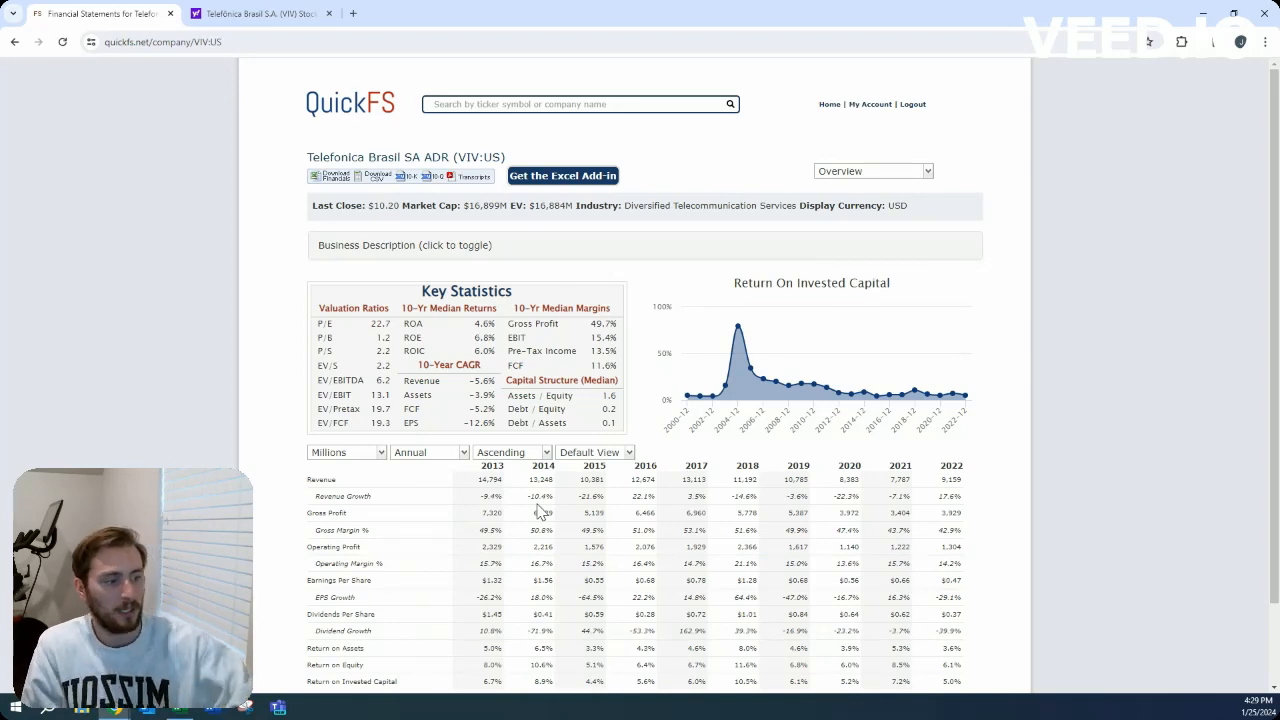
mouse_move(642, 698)
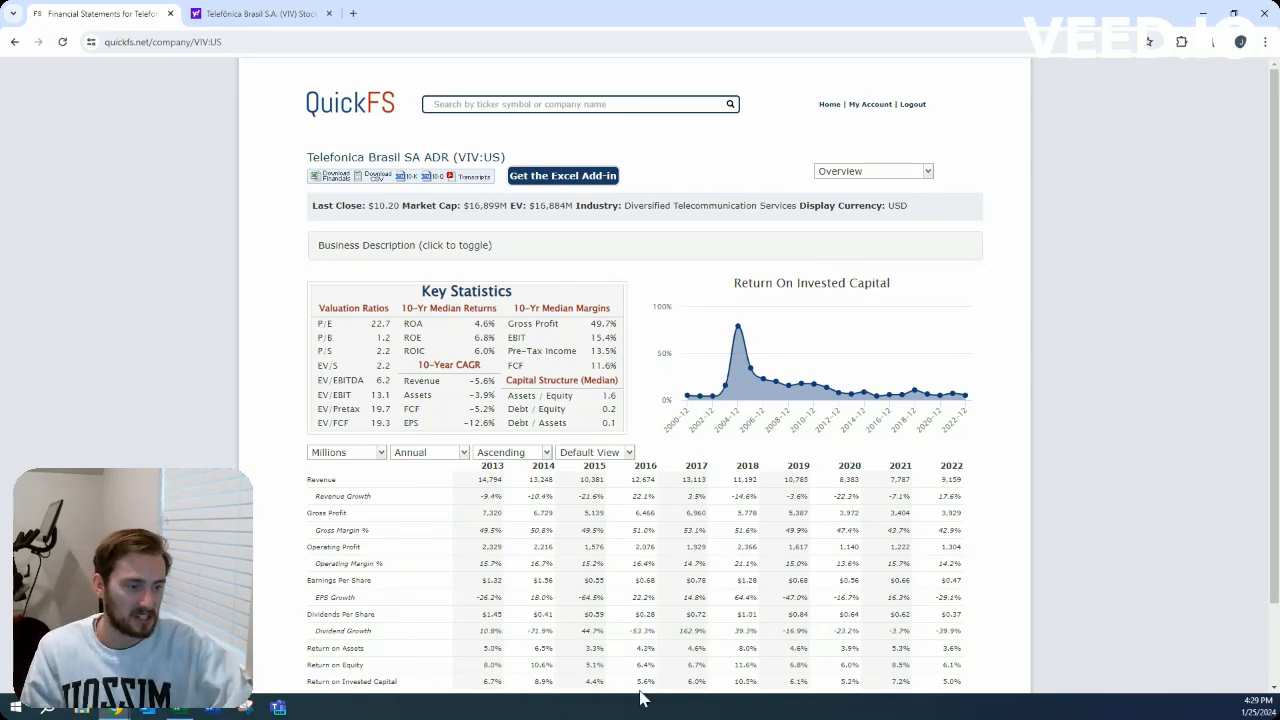
mouse_move(670, 716)
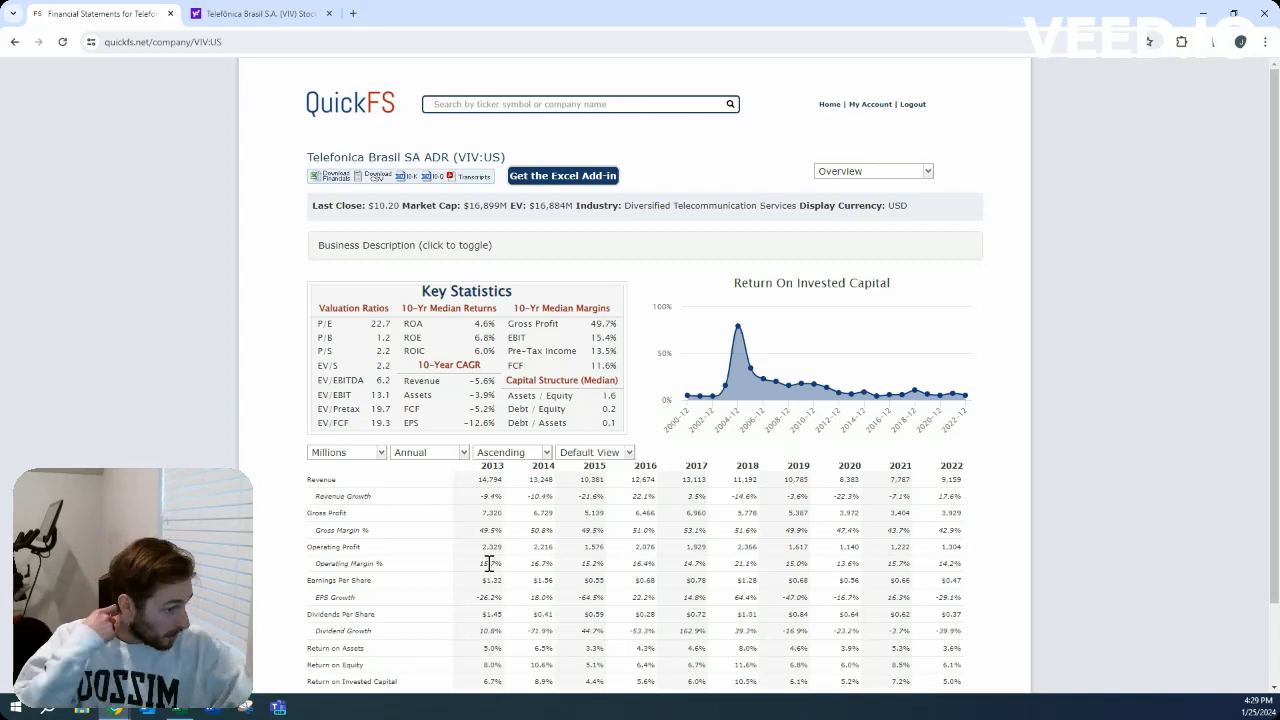
mouse_move(504, 572)
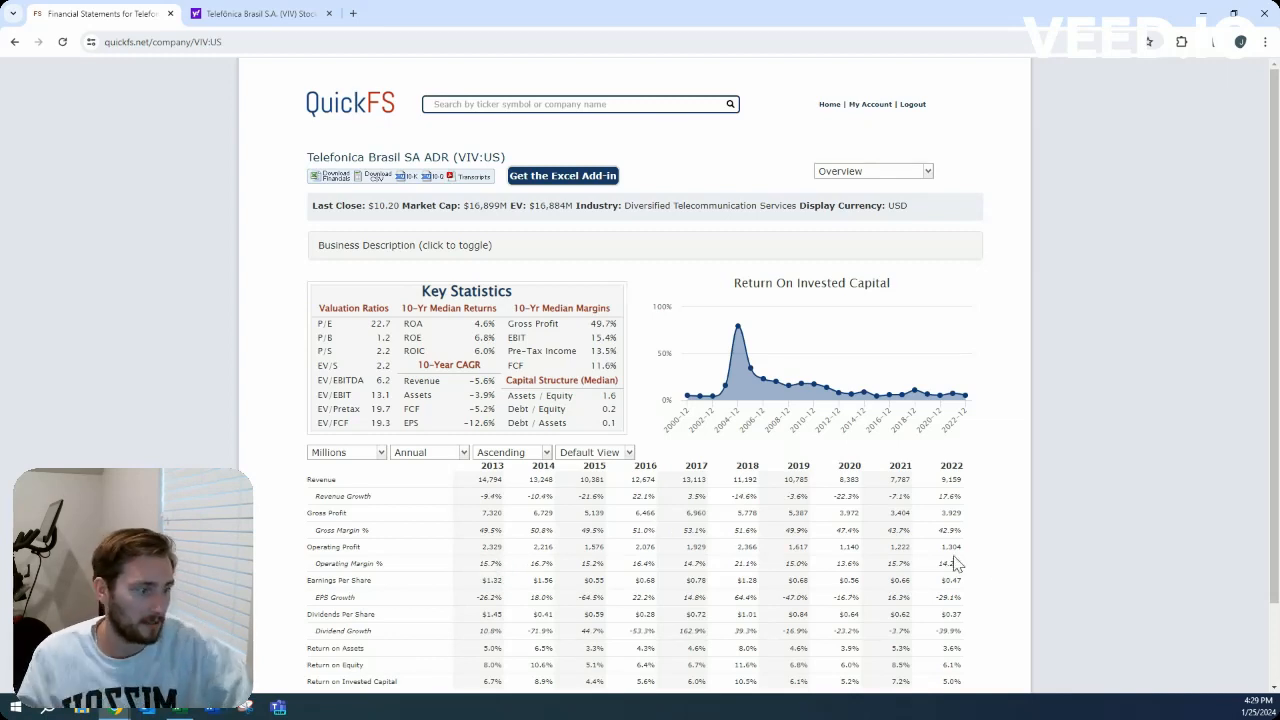
mouse_move(518, 520)
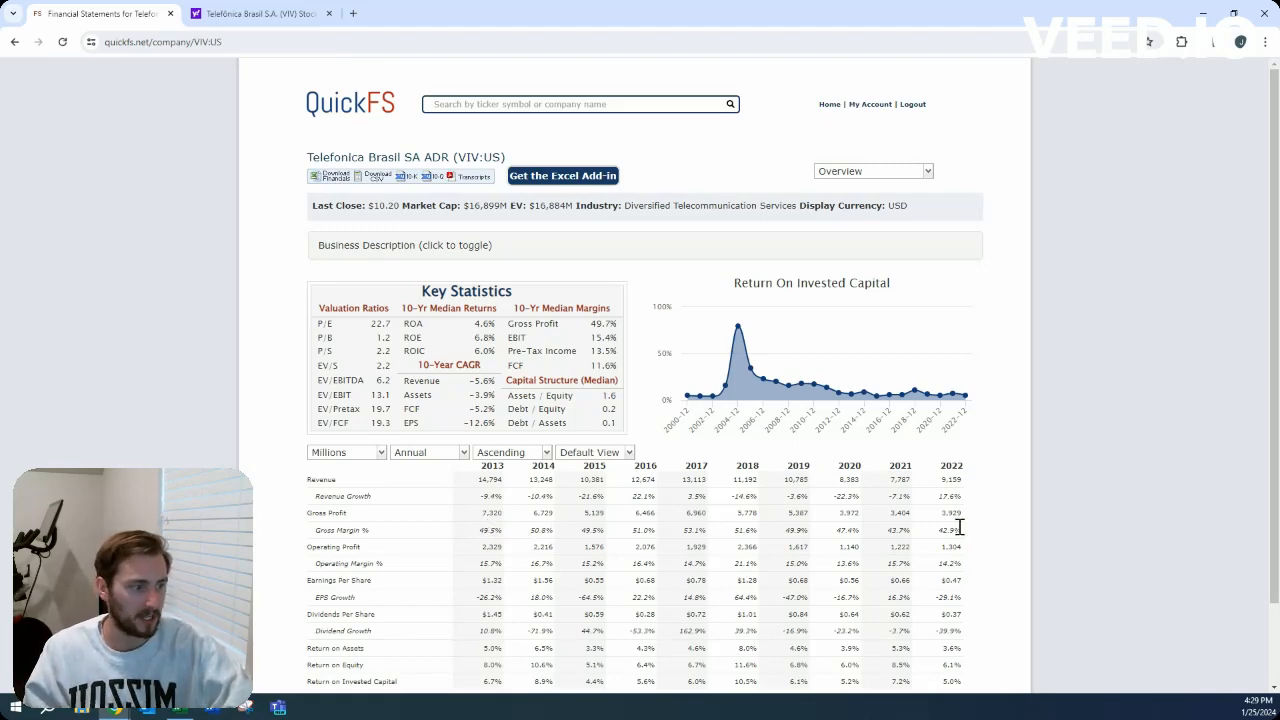
mouse_move(852, 390)
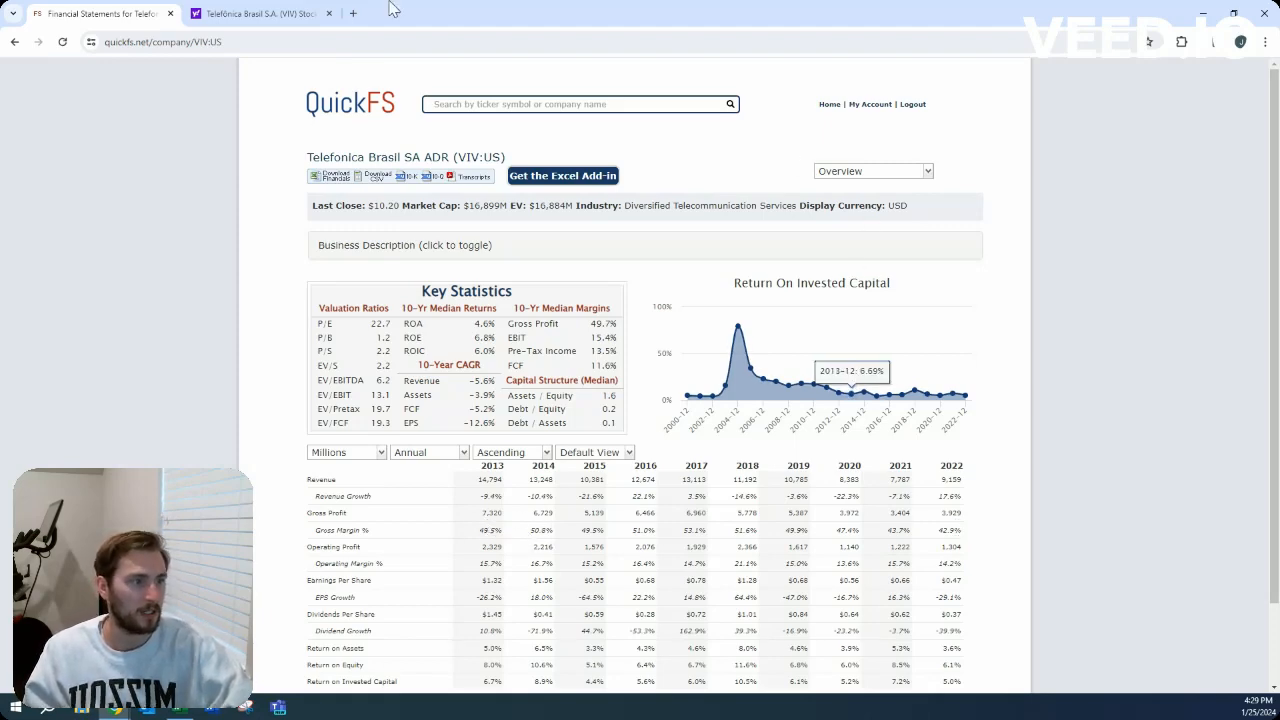
mouse_move(778, 192)
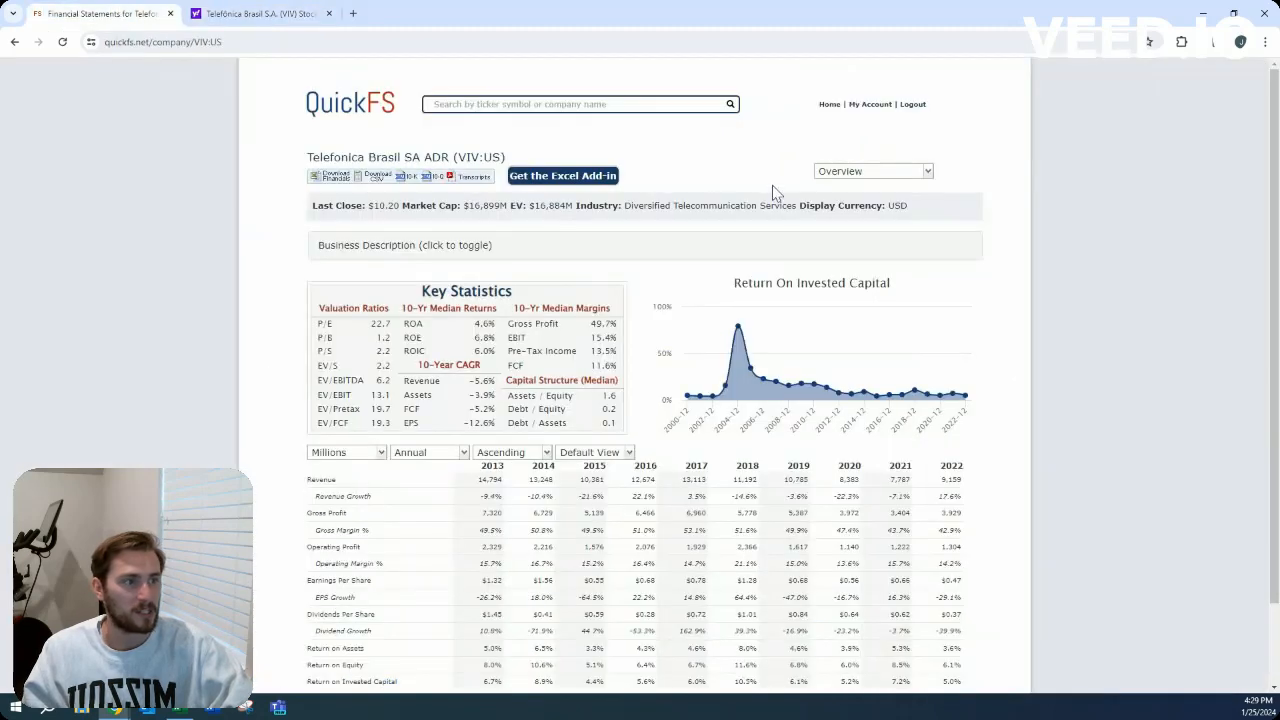
Switch to the balance sheet for 2012–2022, then reopen the statement list
click(872, 170)
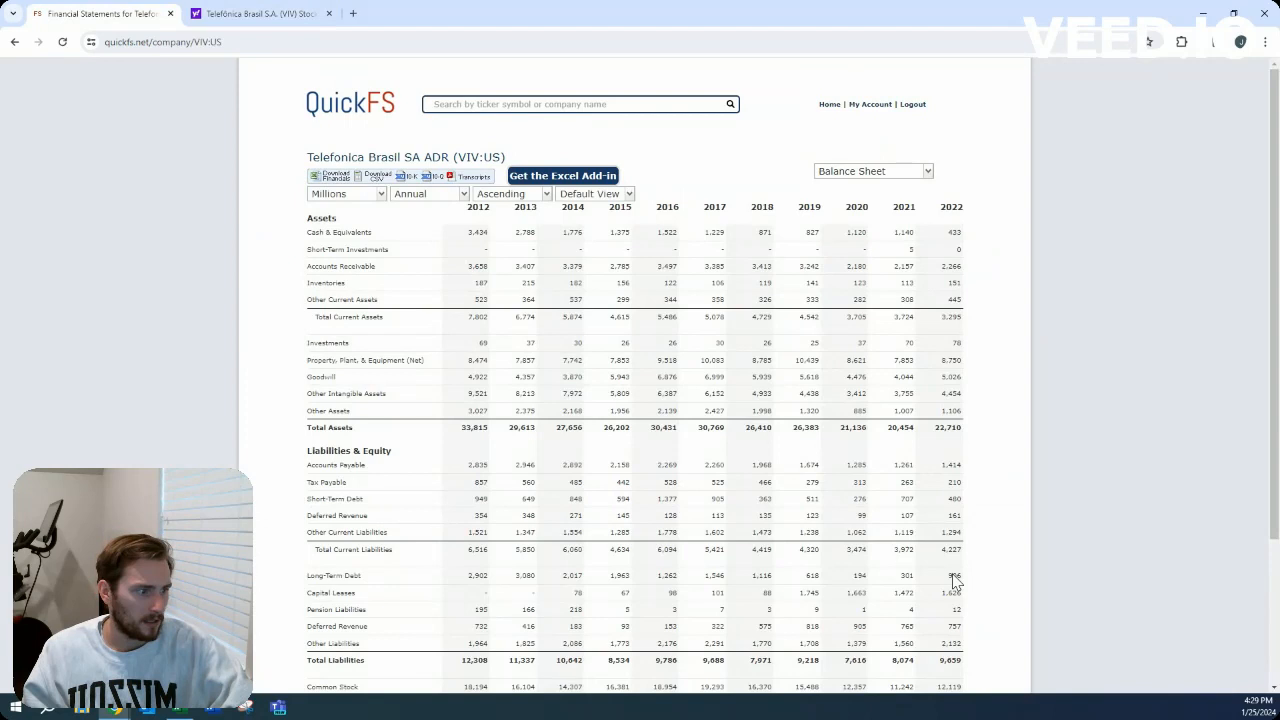
mouse_move(988, 548)
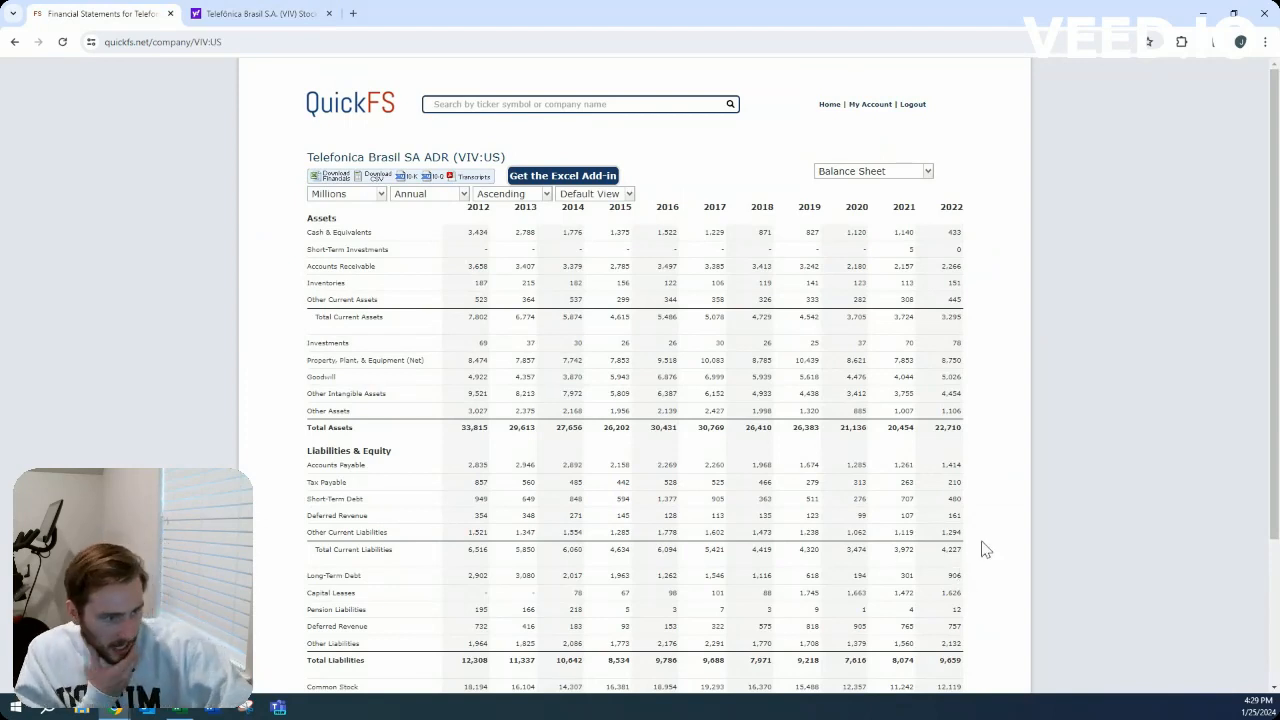
mouse_move(978, 596)
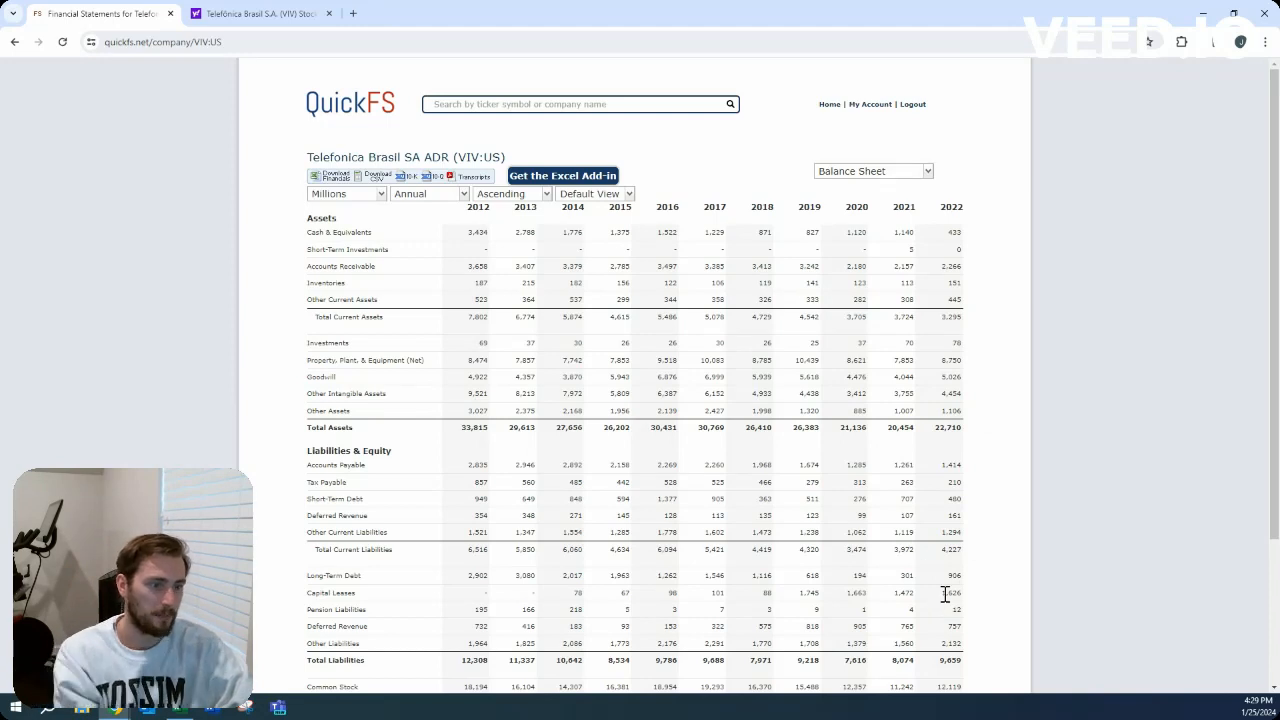
click(872, 170)
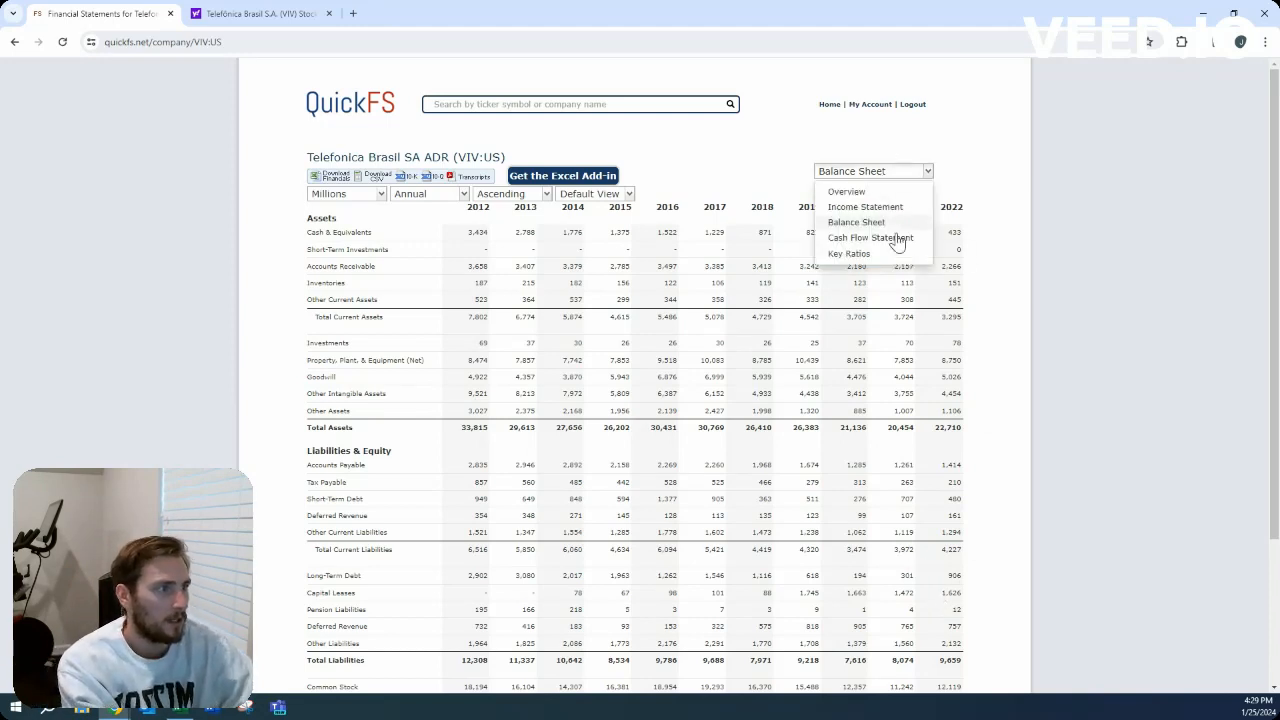
click(870, 236)
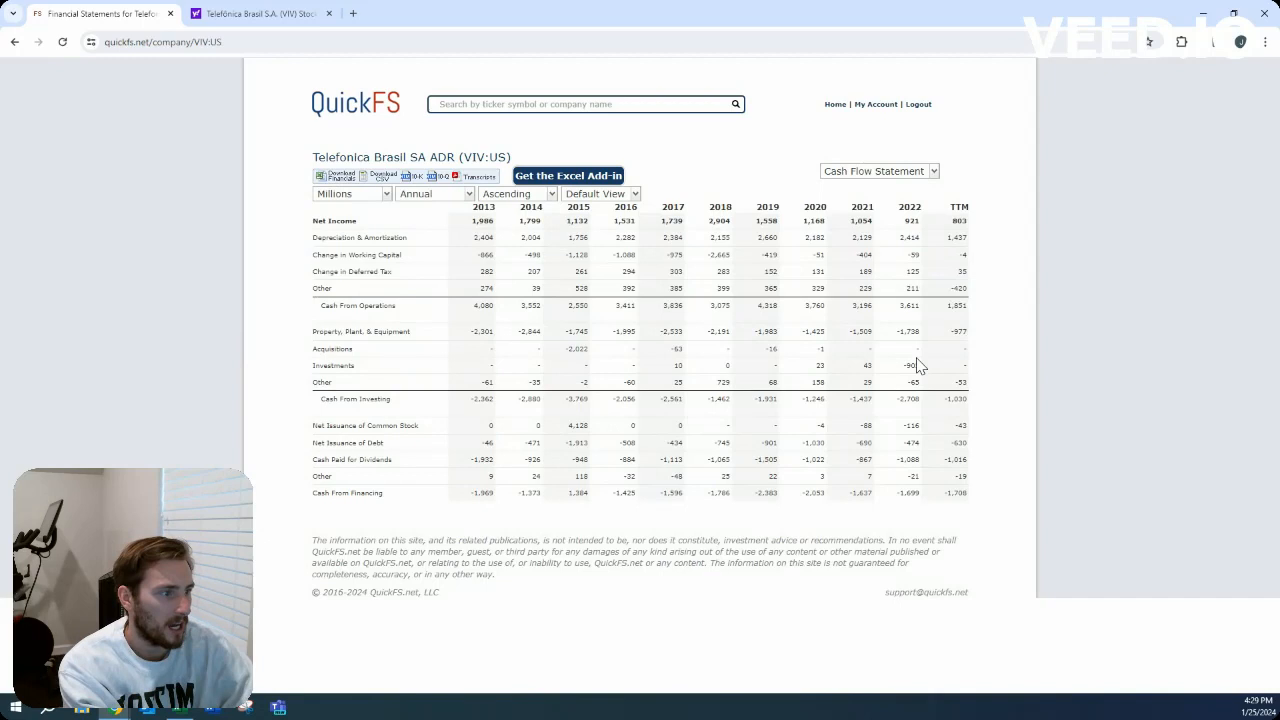
mouse_move(816, 346)
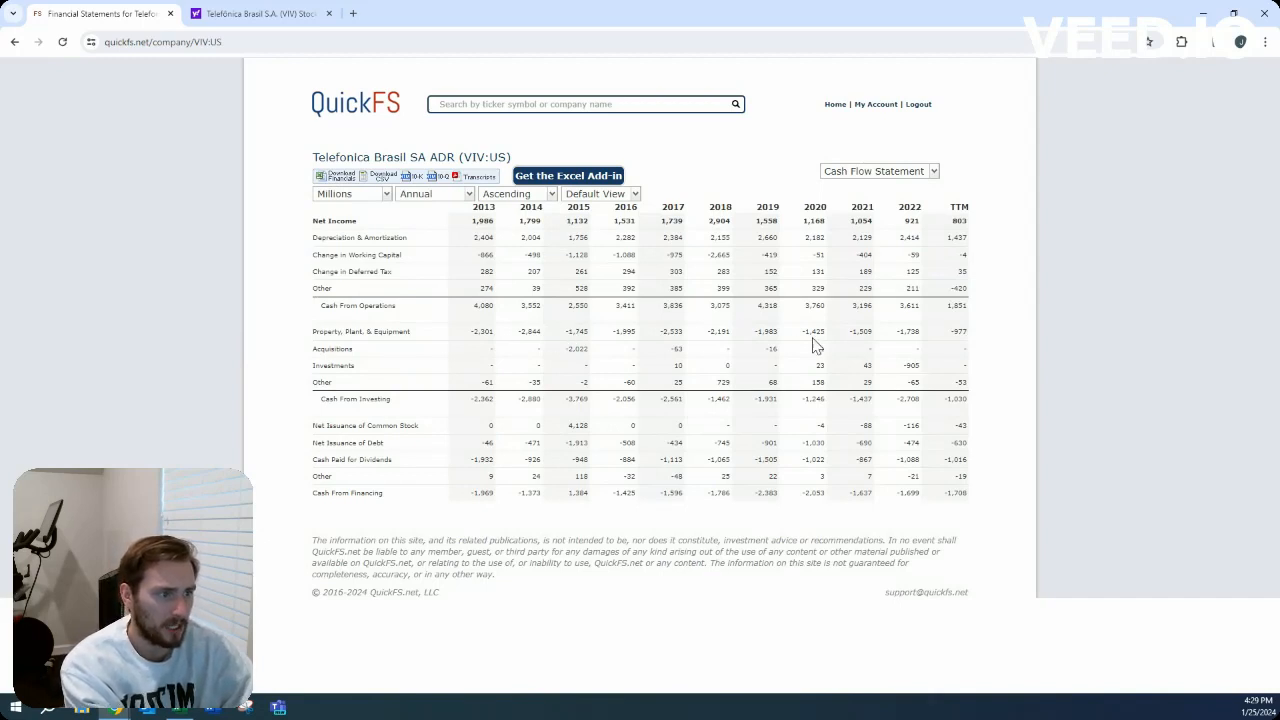
mouse_move(784, 320)
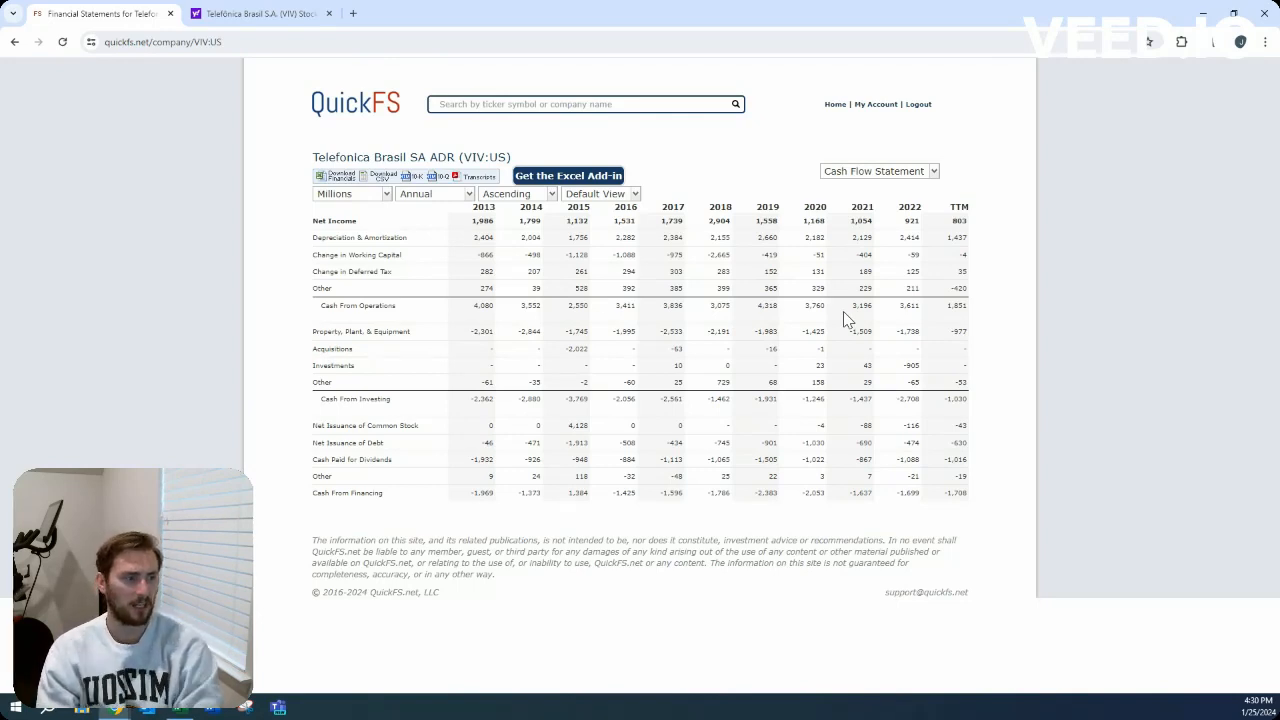
click(878, 172)
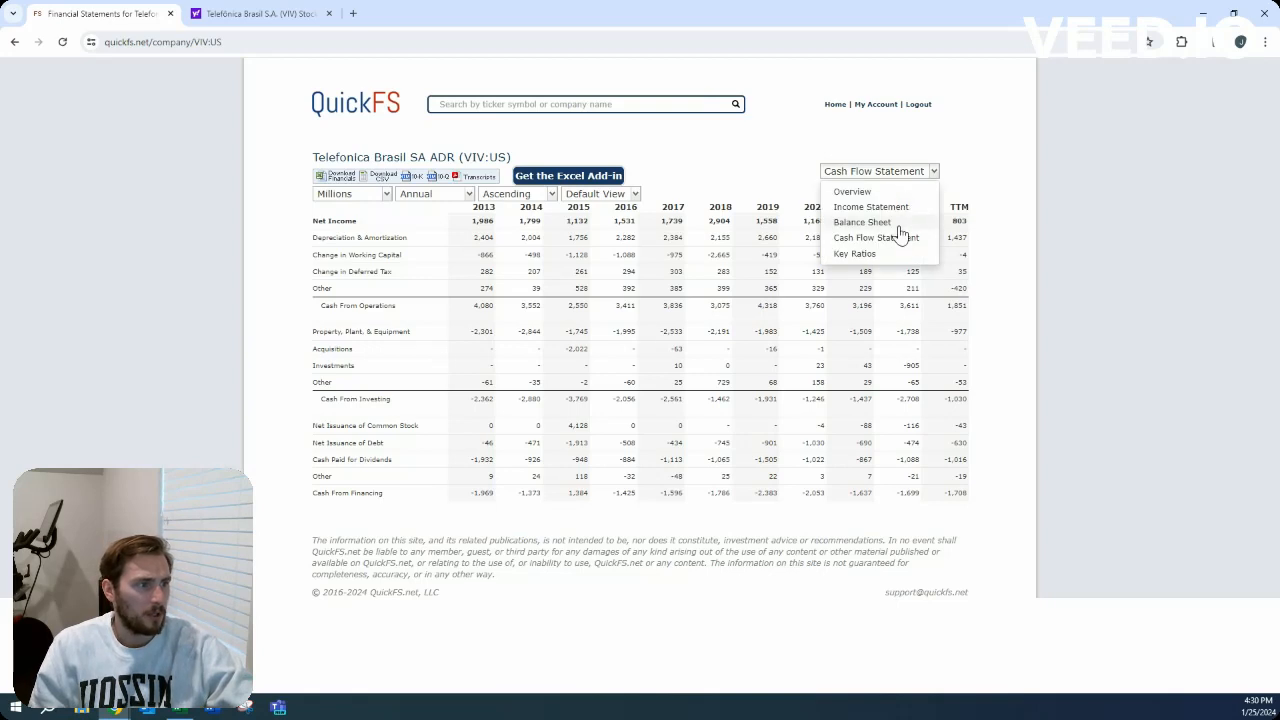
click(862, 222)
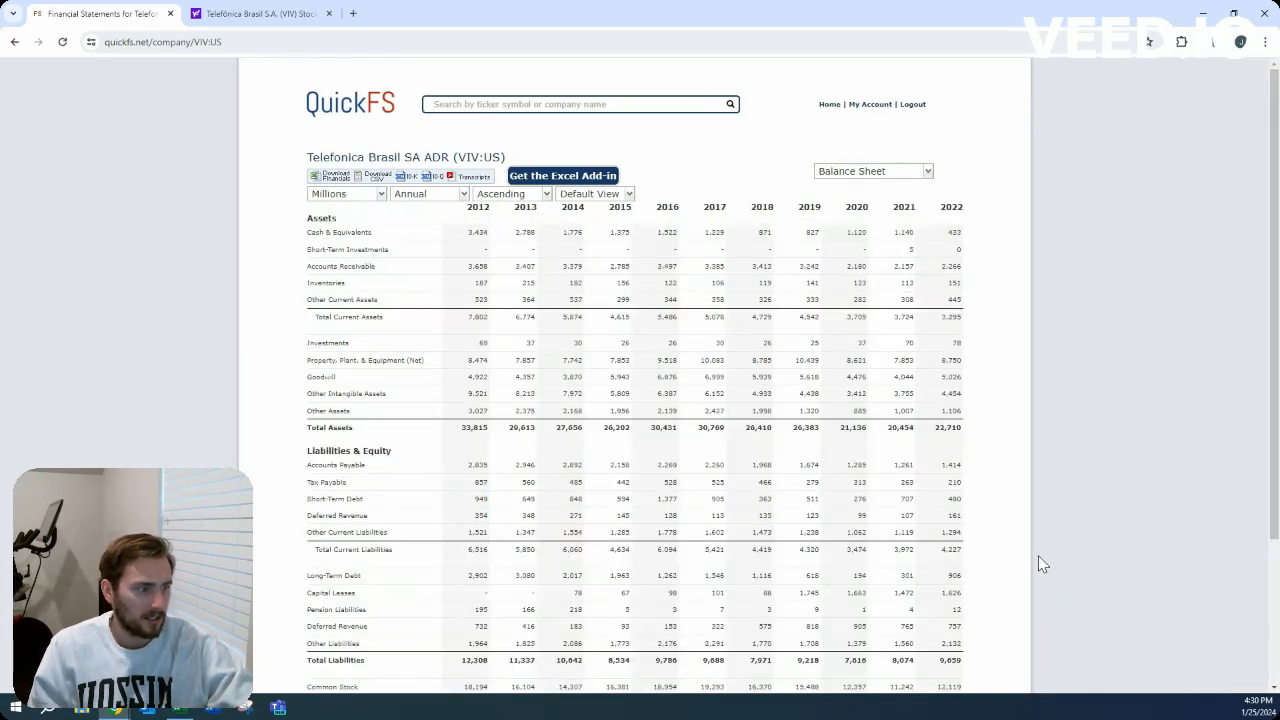
click(872, 170)
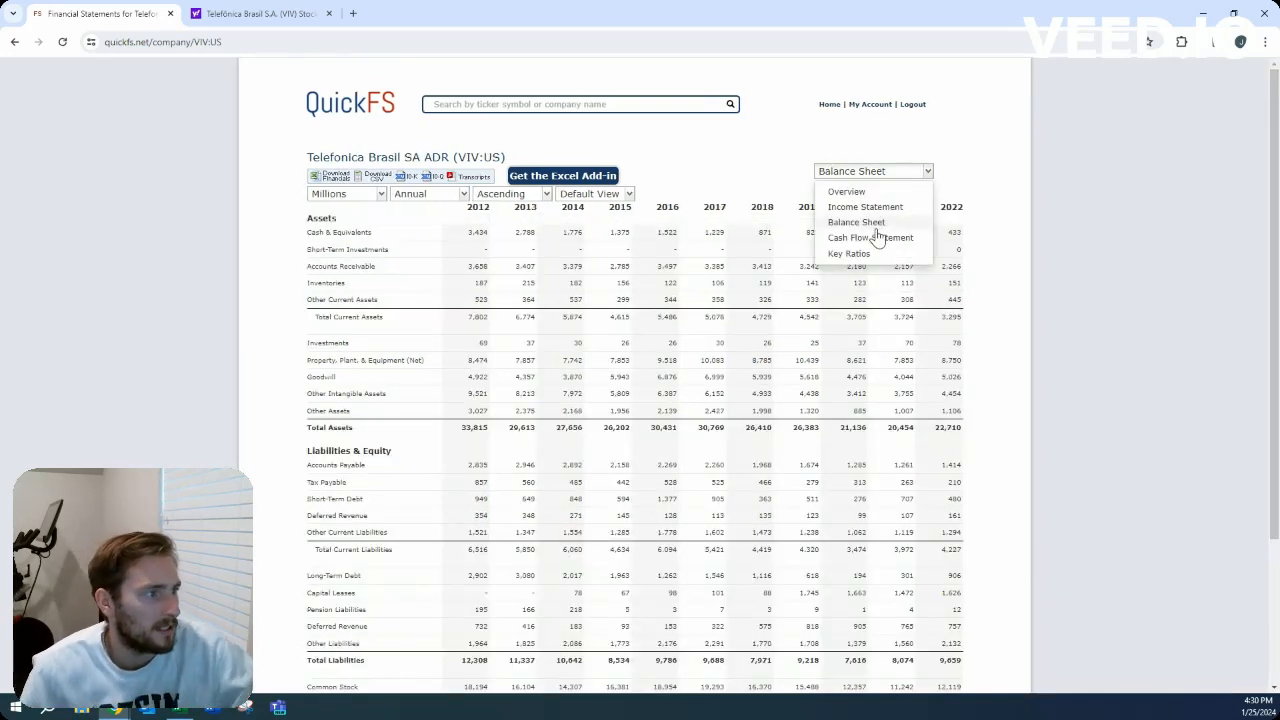
View the cash flow statement, glance back at the balance sheet, and return to cash flows
click(870, 236)
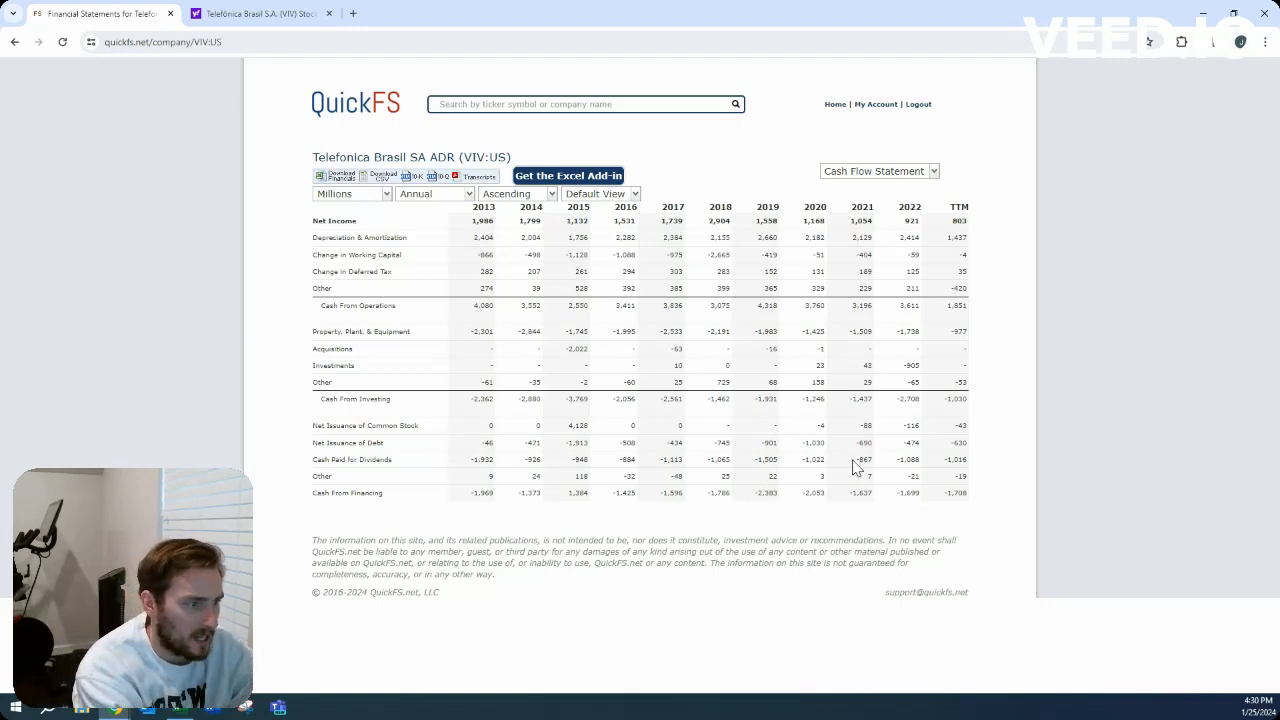
mouse_move(696, 448)
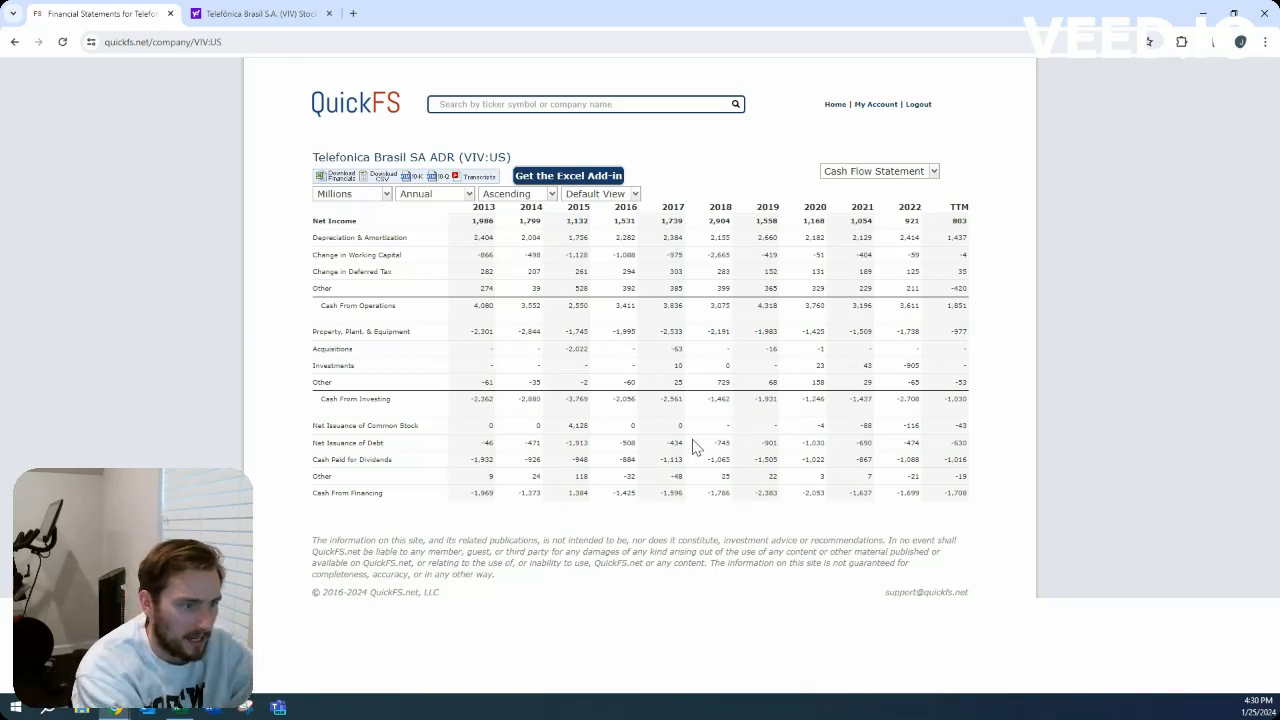
mouse_move(840, 456)
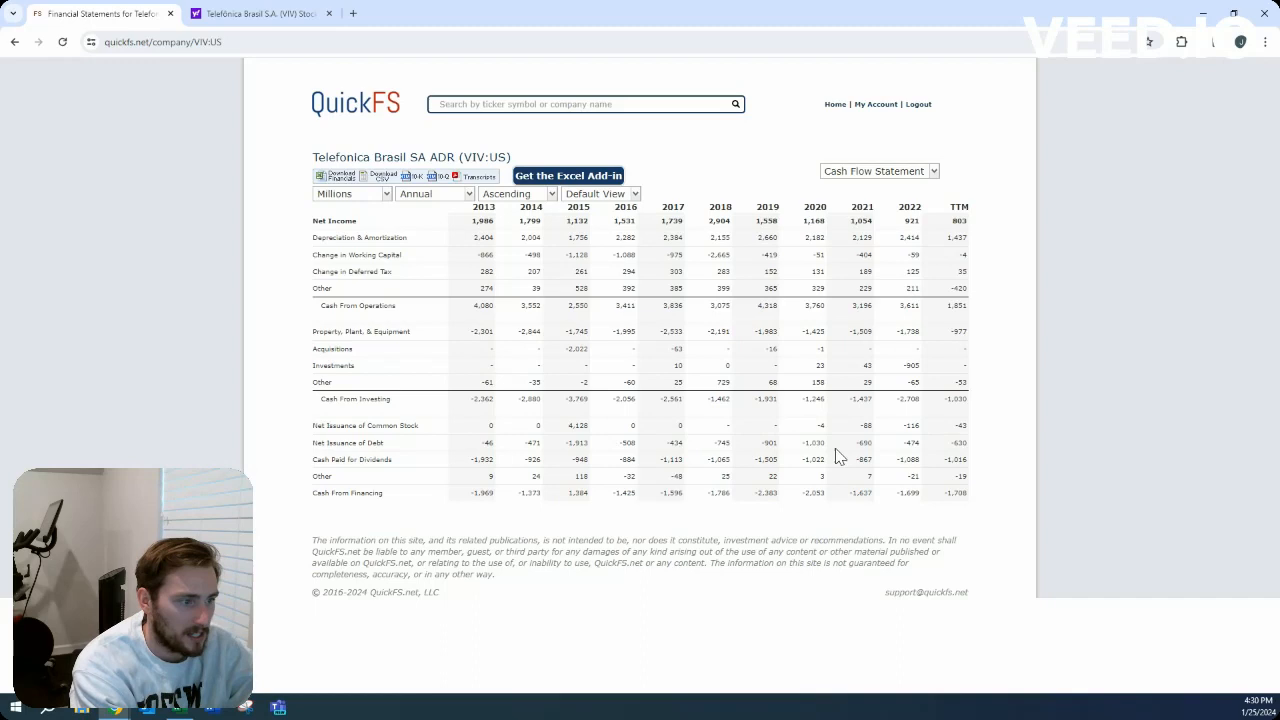
mouse_move(950, 456)
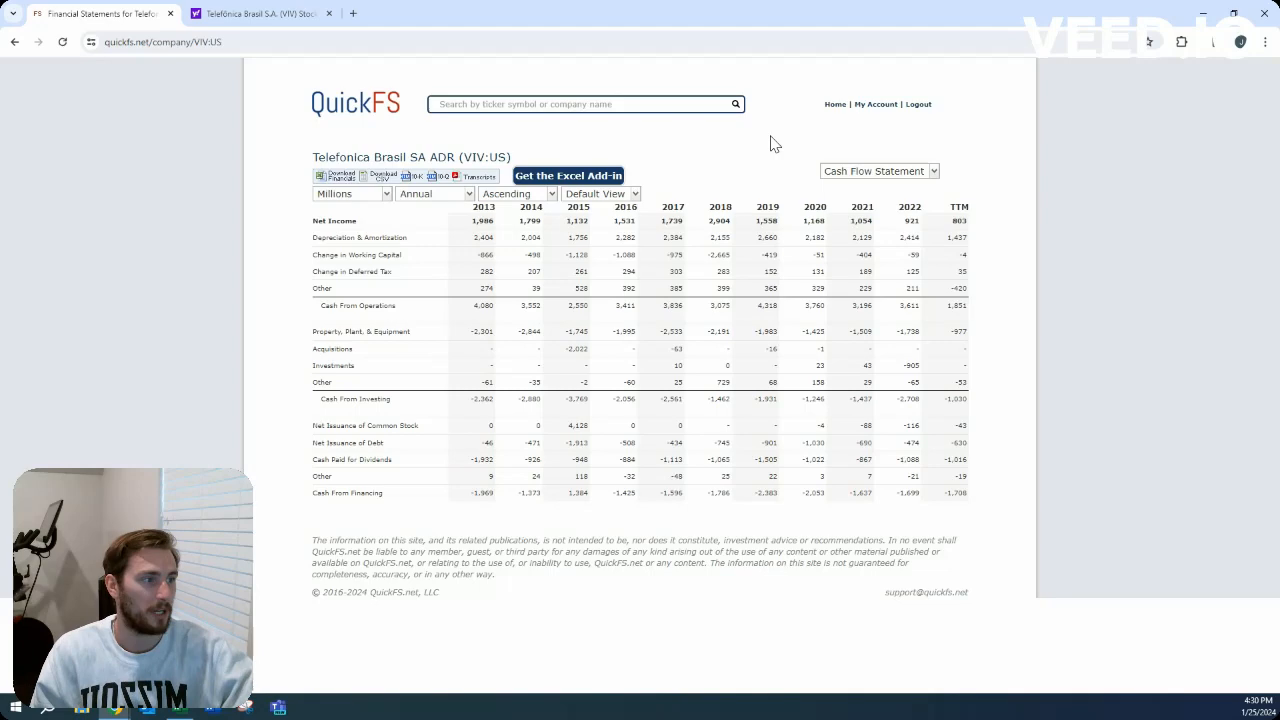
click(876, 170)
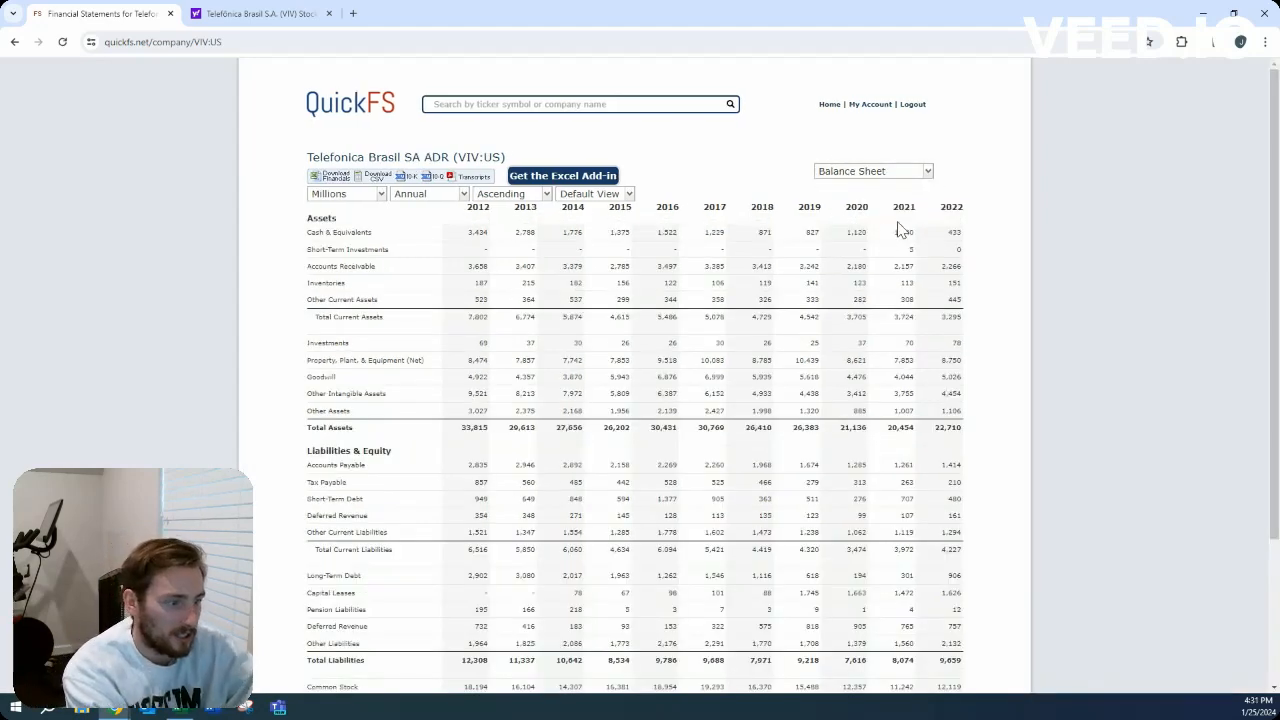
click(872, 170)
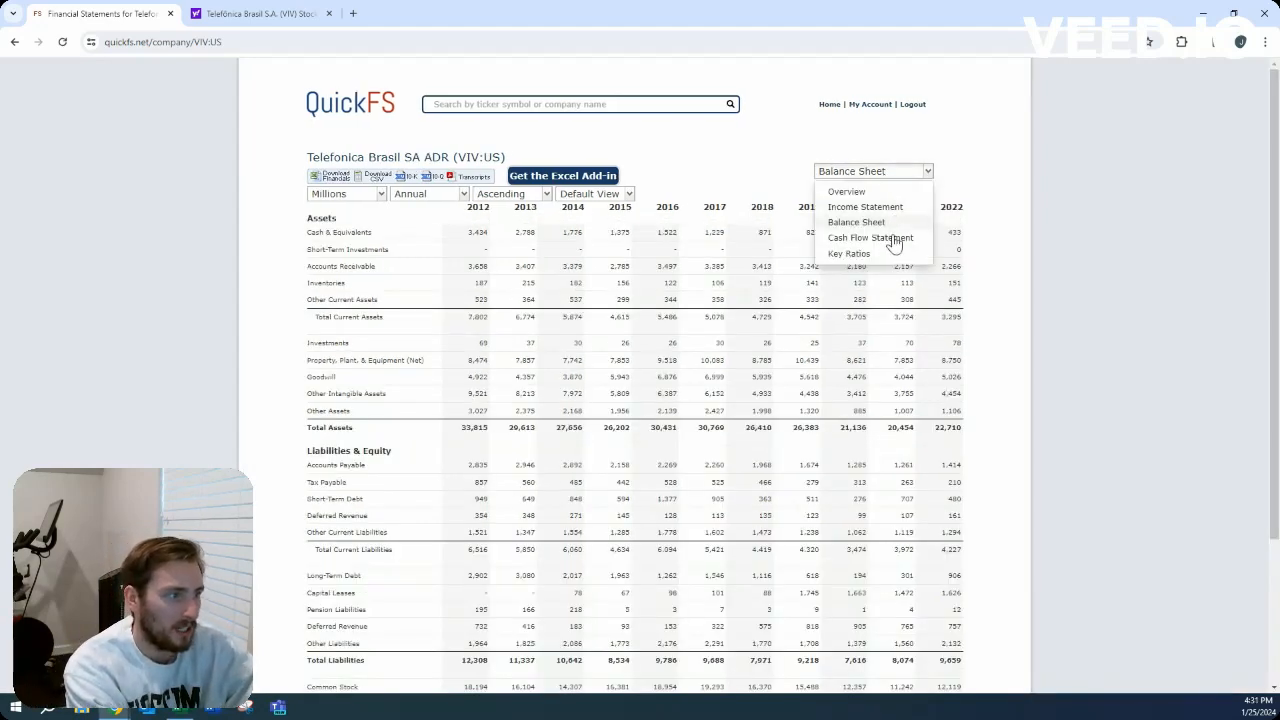
click(870, 236)
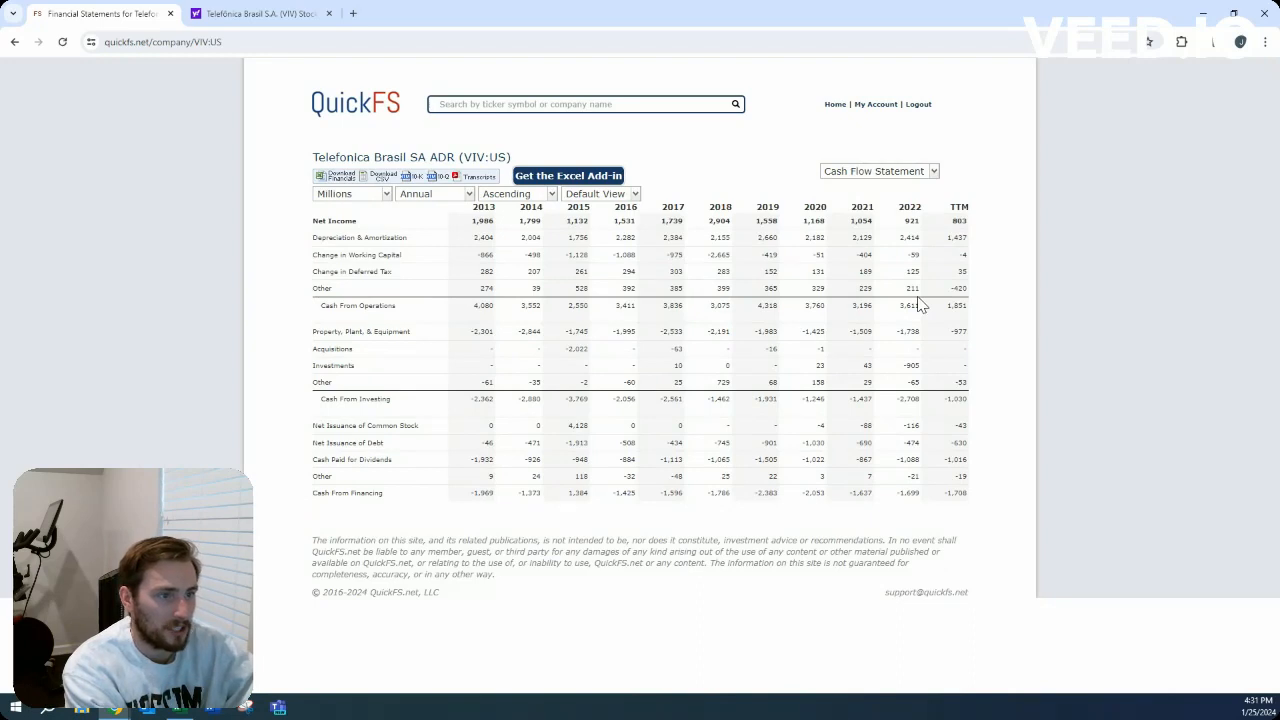
mouse_move(888, 324)
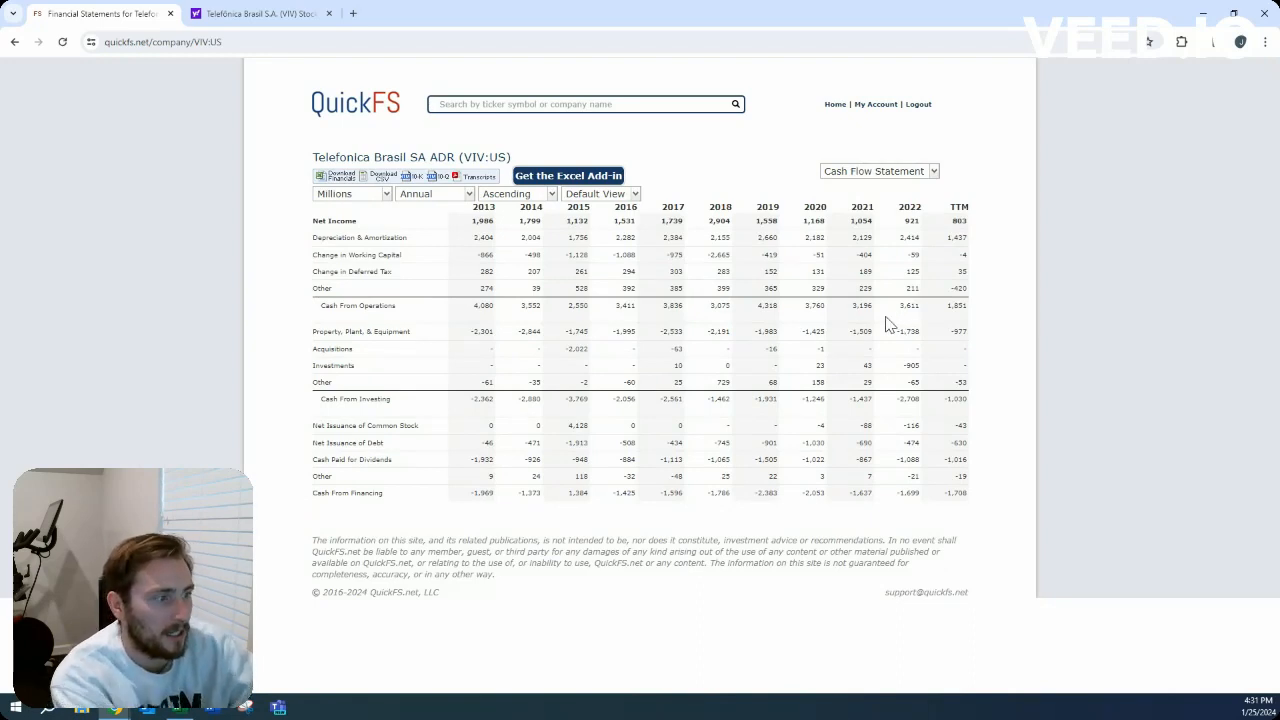
mouse_move(916, 324)
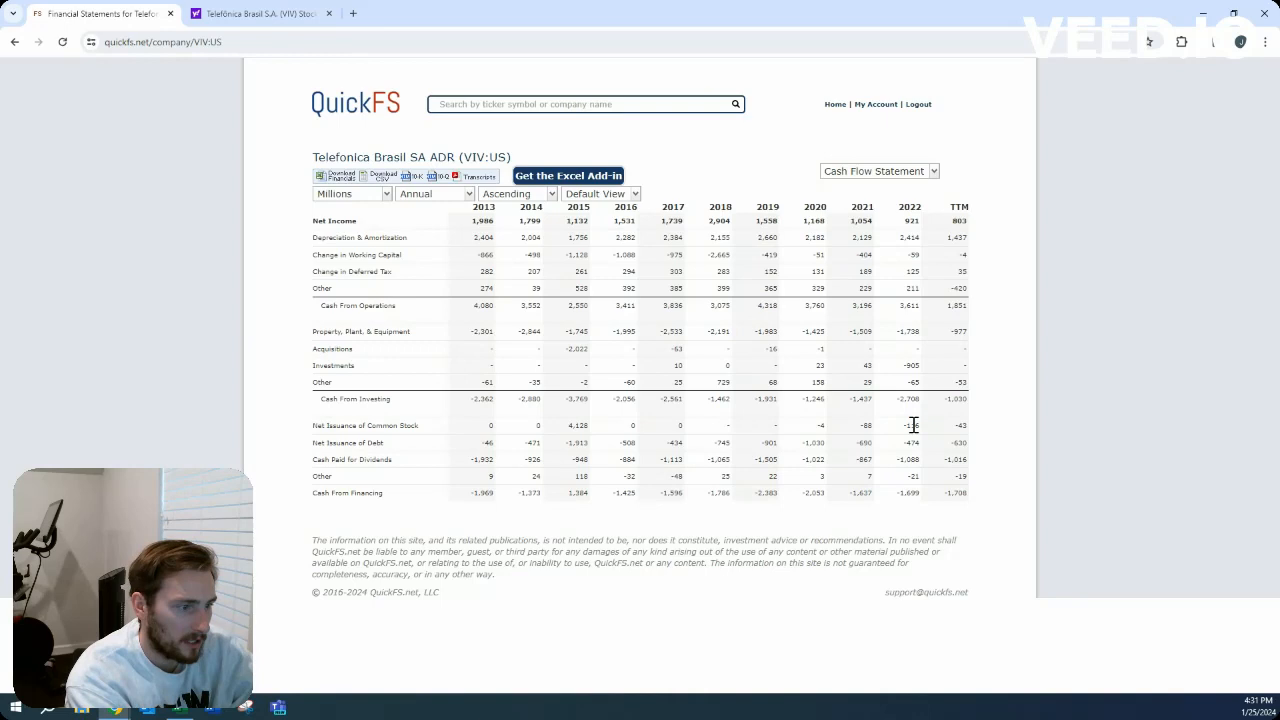
mouse_move(938, 430)
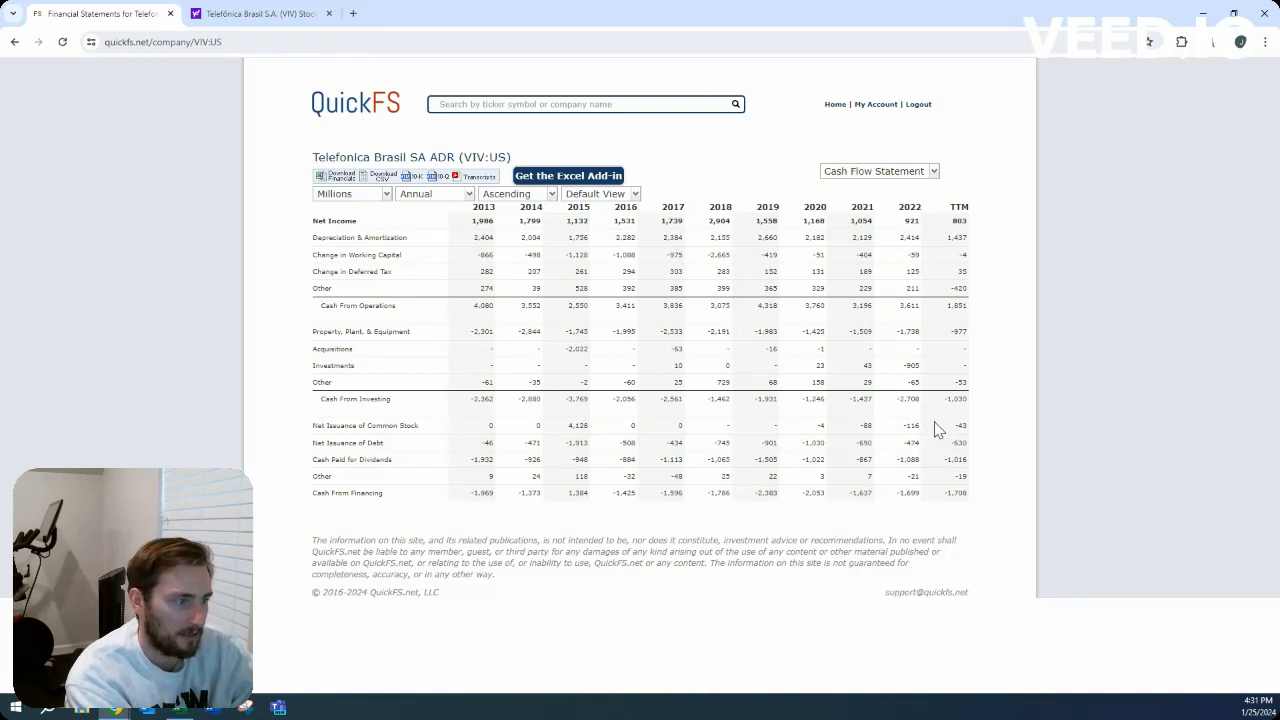
mouse_move(924, 432)
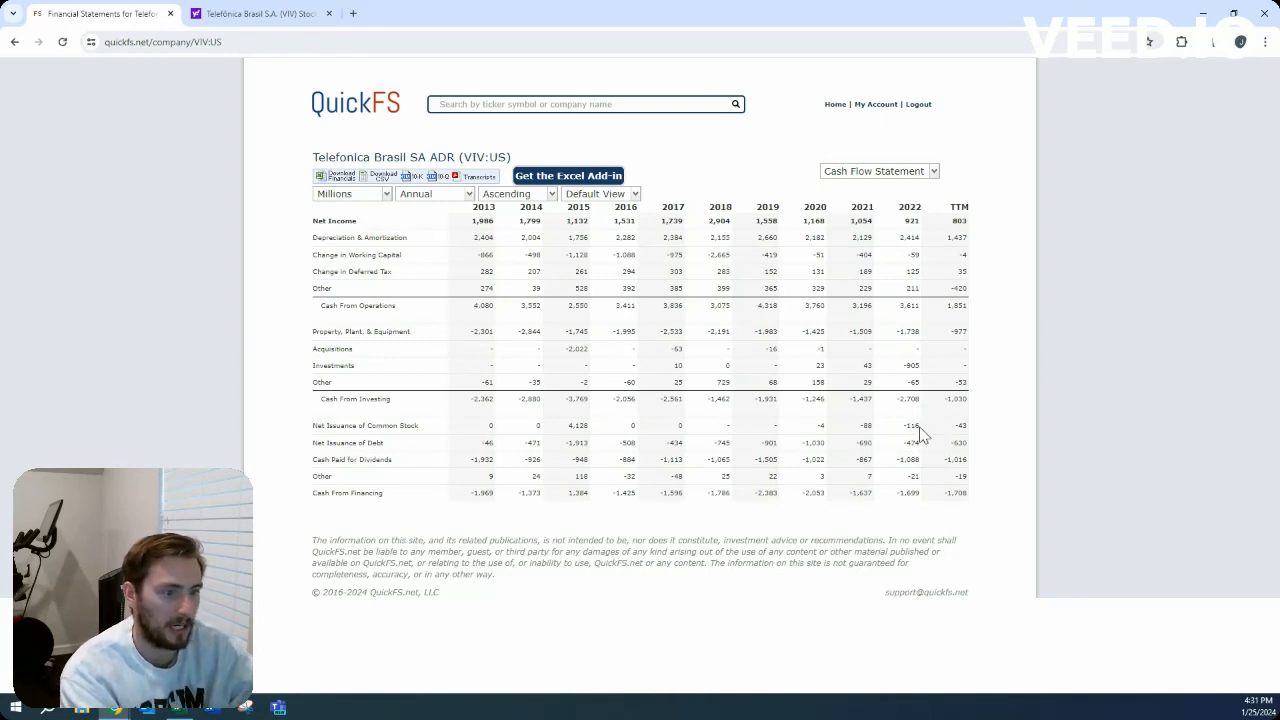
mouse_move(940, 490)
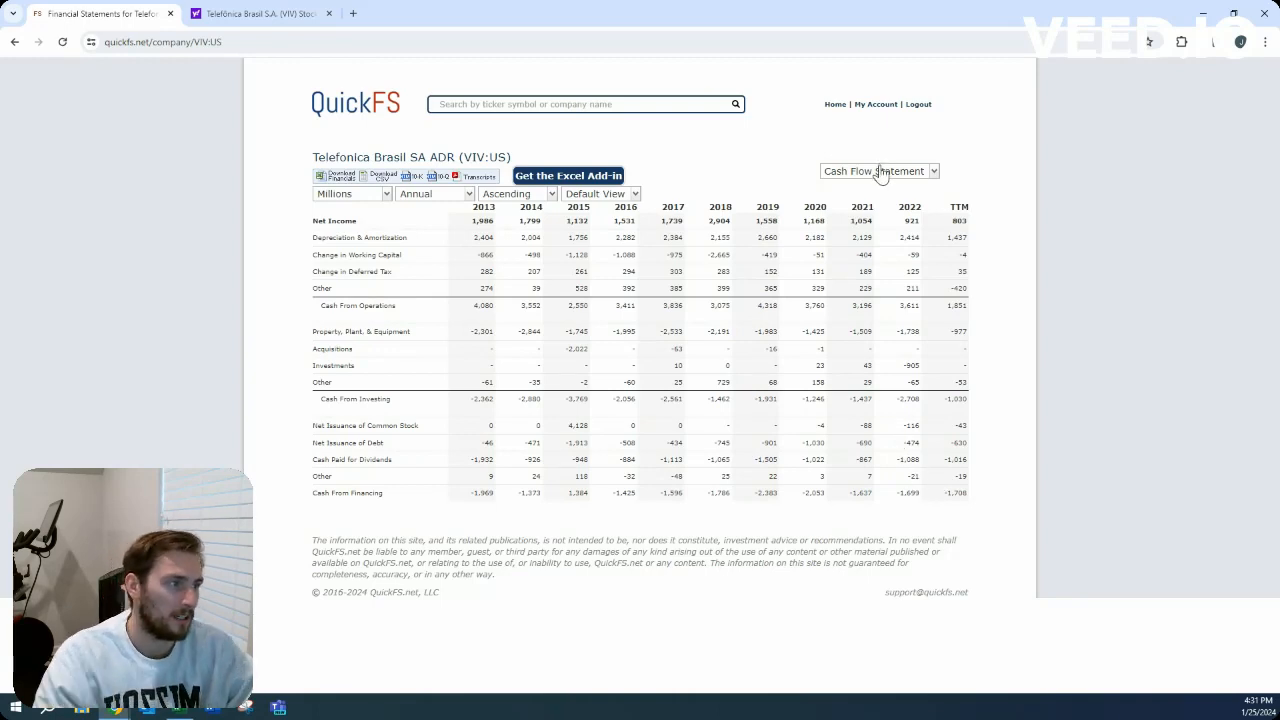
Switch to the Overview with key statistics and ten-year medians, then reopen the statement list
click(878, 170)
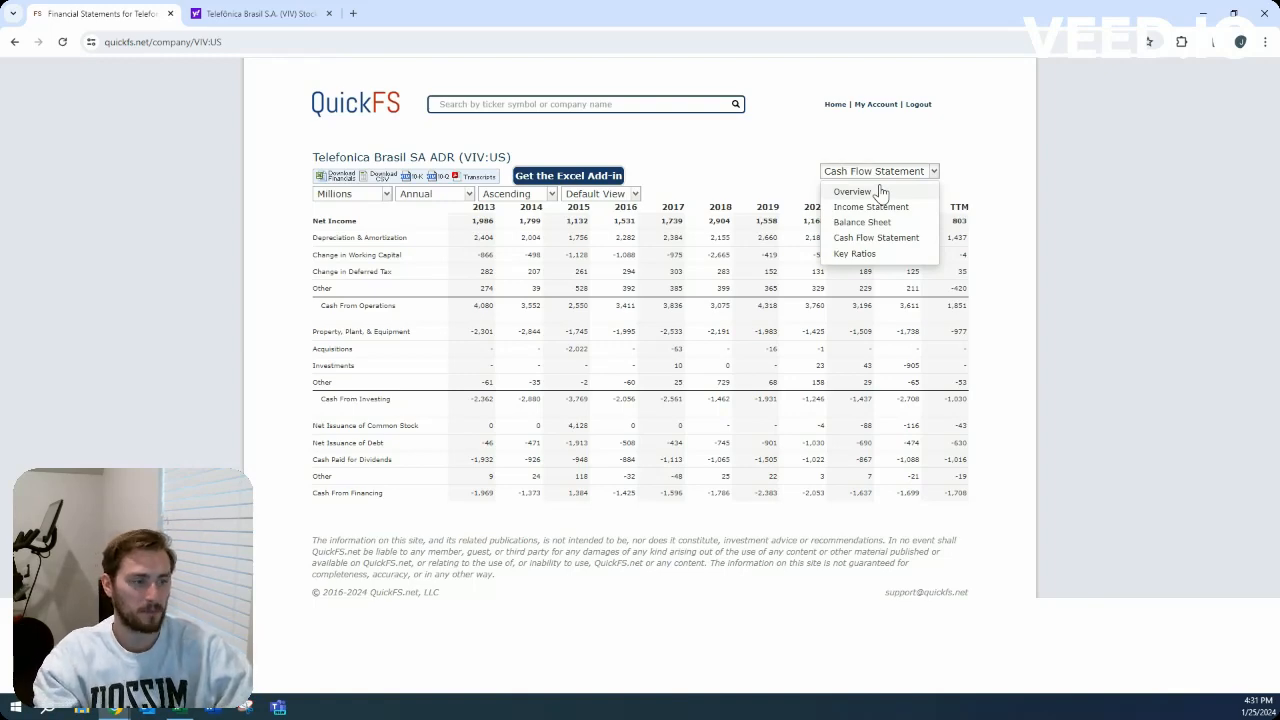
click(852, 192)
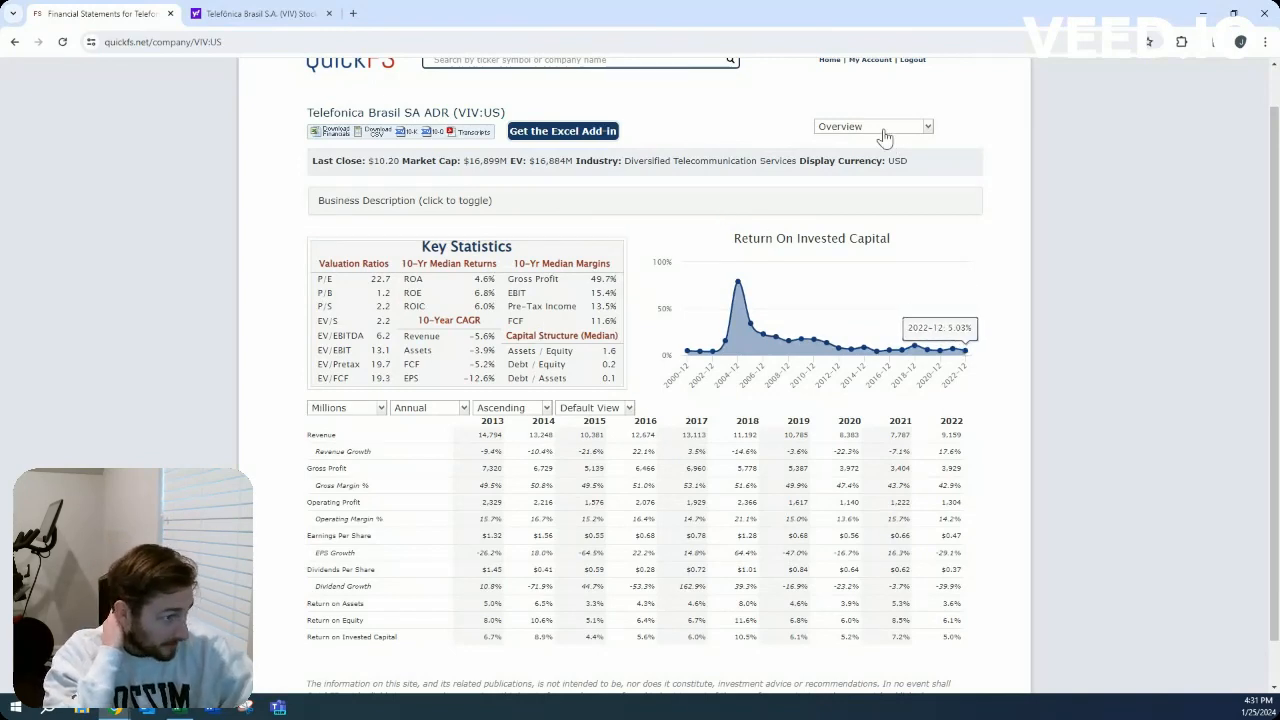
click(870, 126)
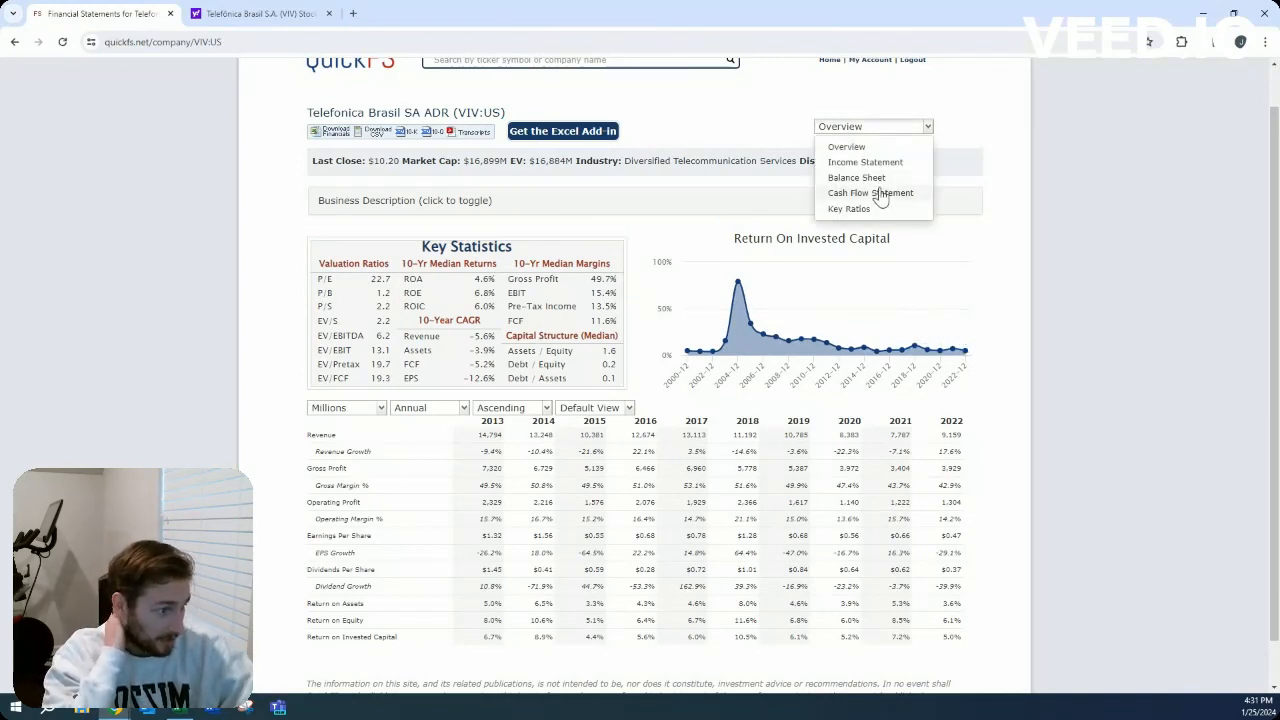
mouse_move(724, 420)
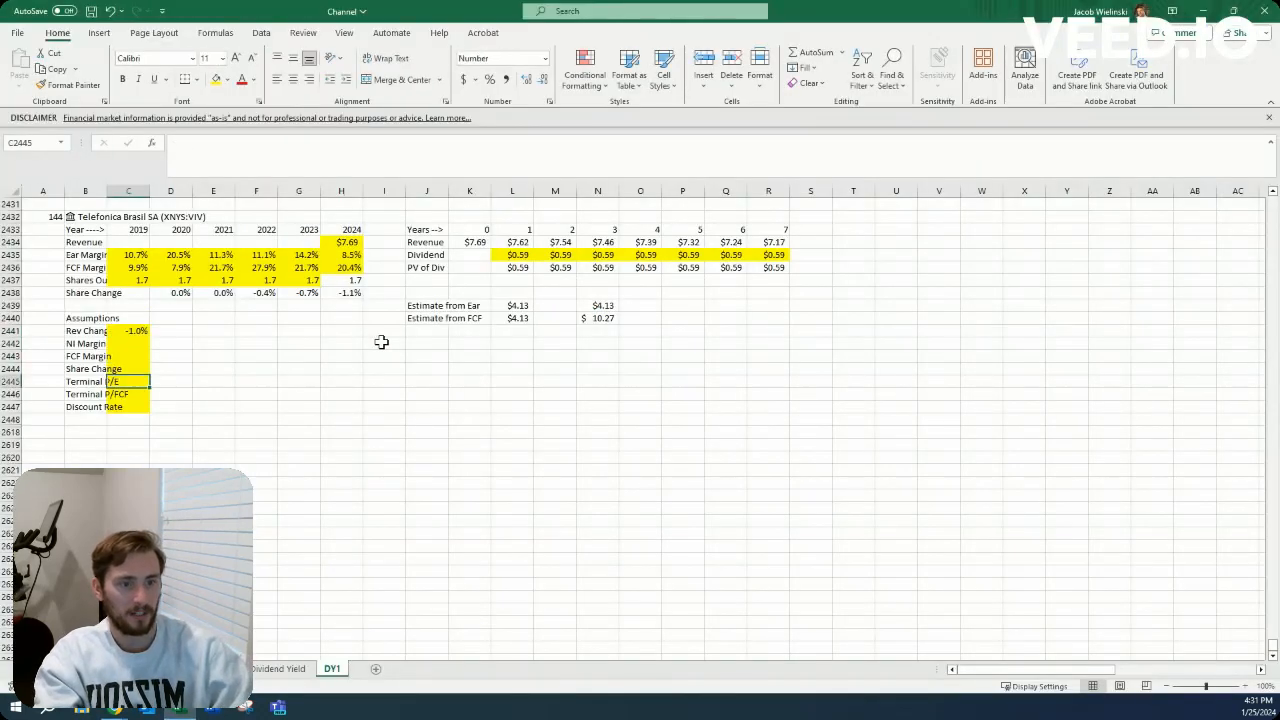
Enter a 15% discount rate in the Assumptions block
text(15%)
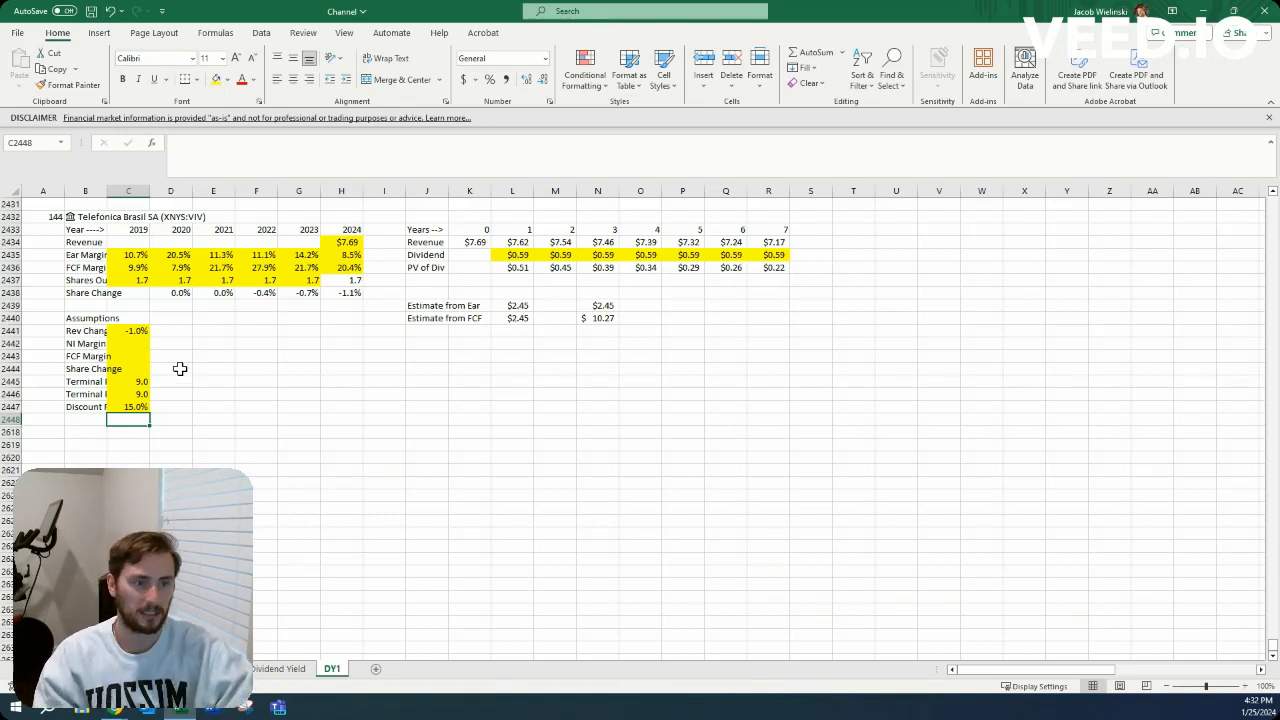
Review the historical net income and FCF margin rows to gauge their averages
drag(136, 254, 352, 254)
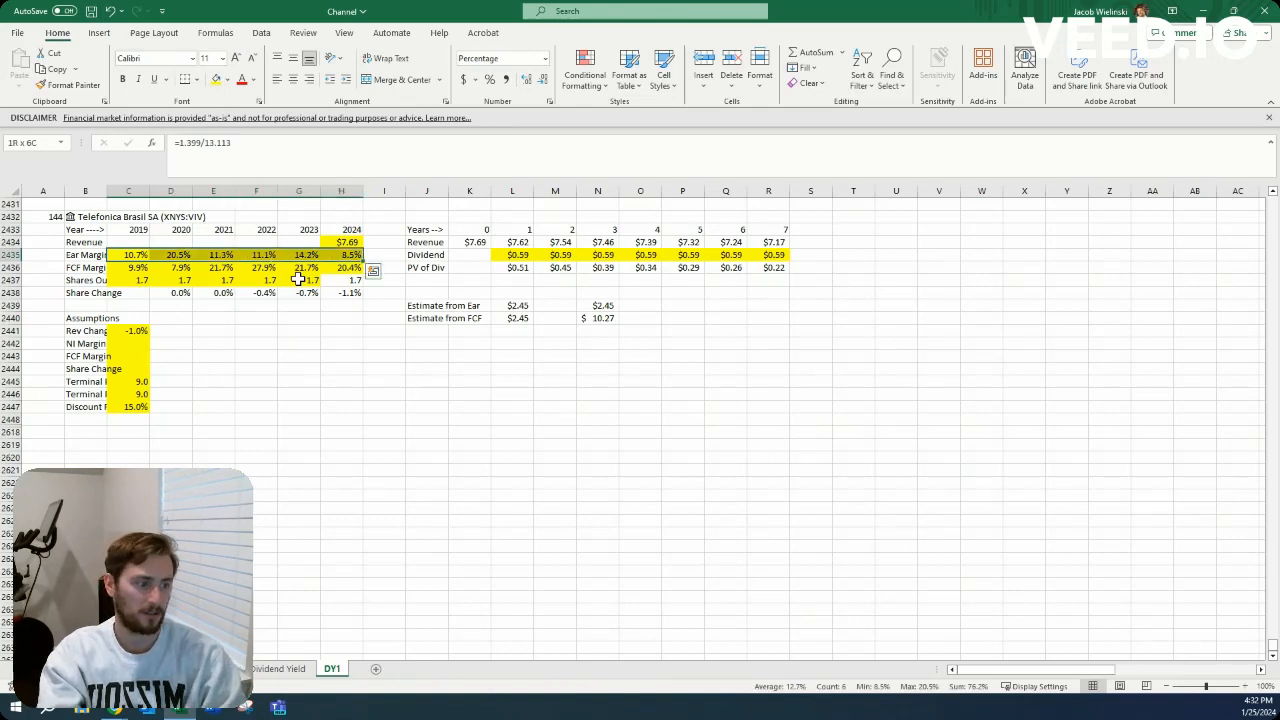
click(128, 254)
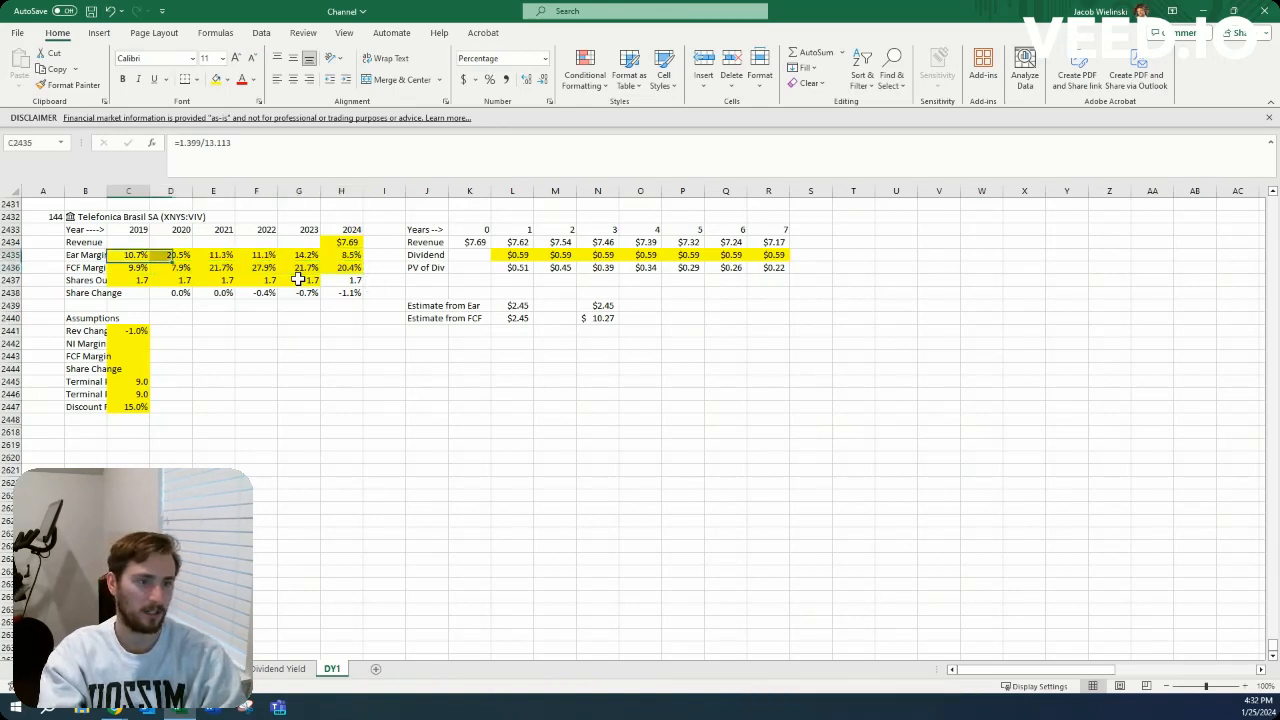
drag(128, 268, 352, 268)
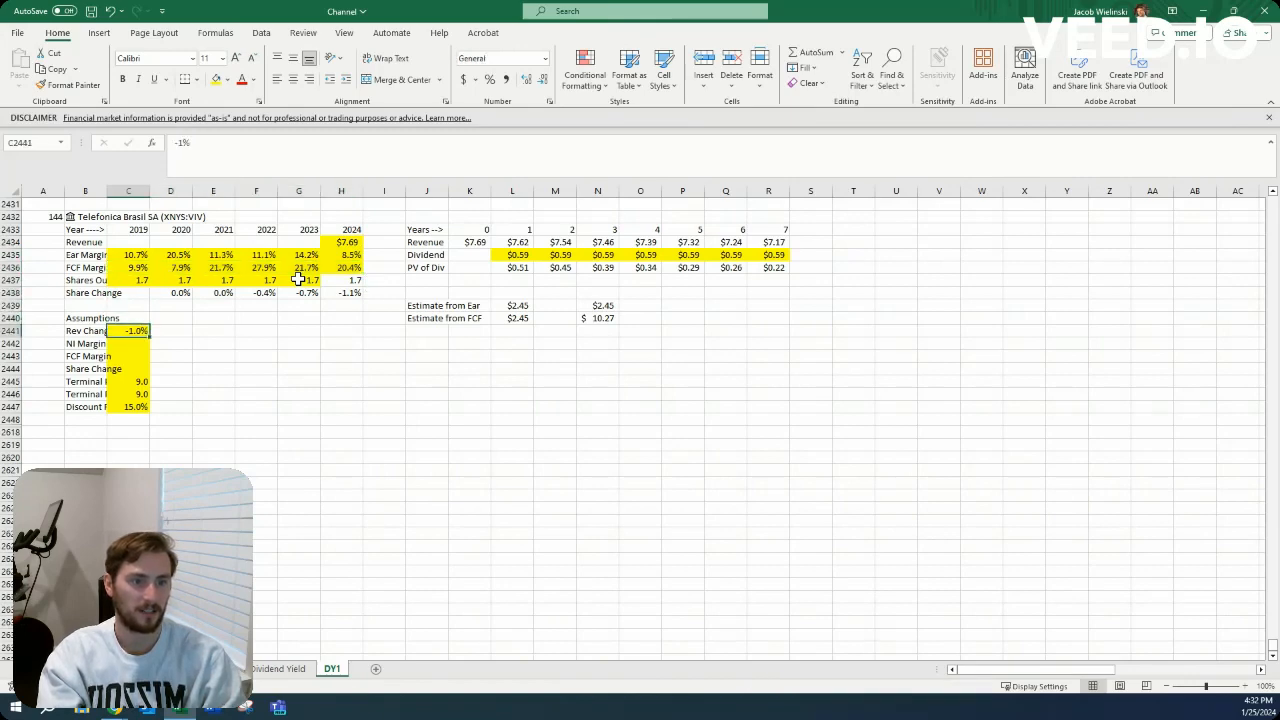
click(128, 280)
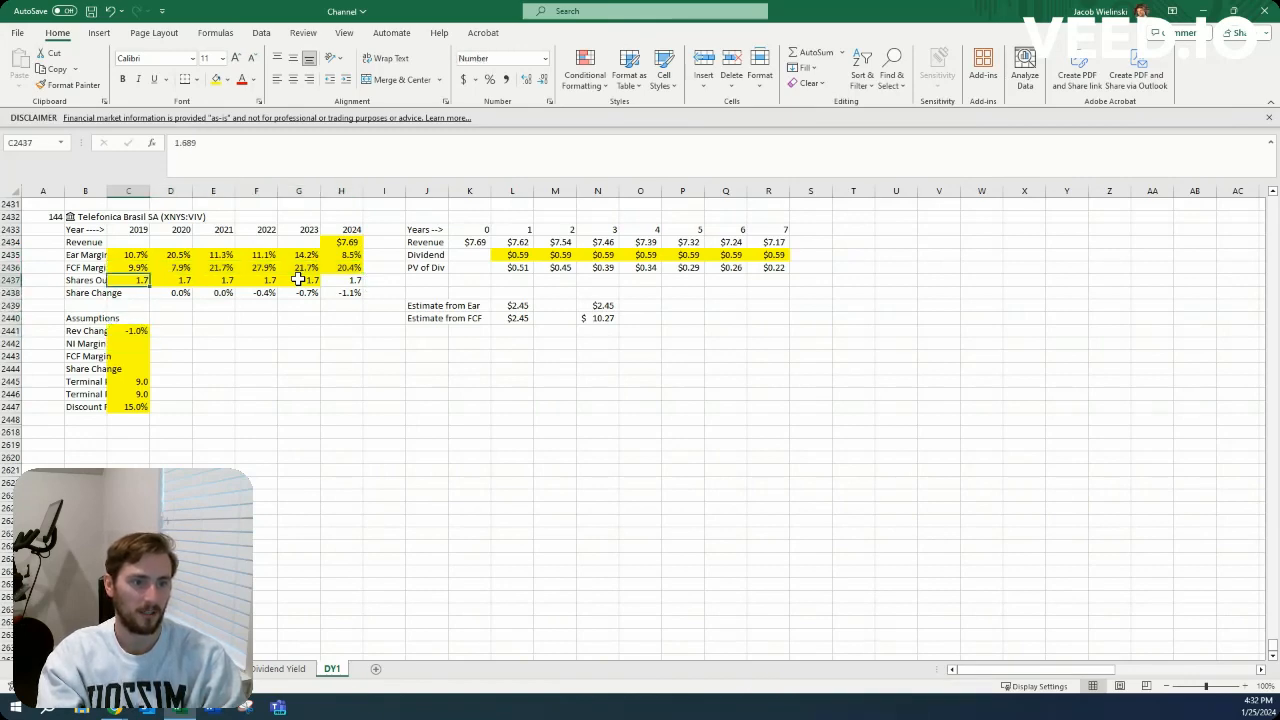
click(128, 268)
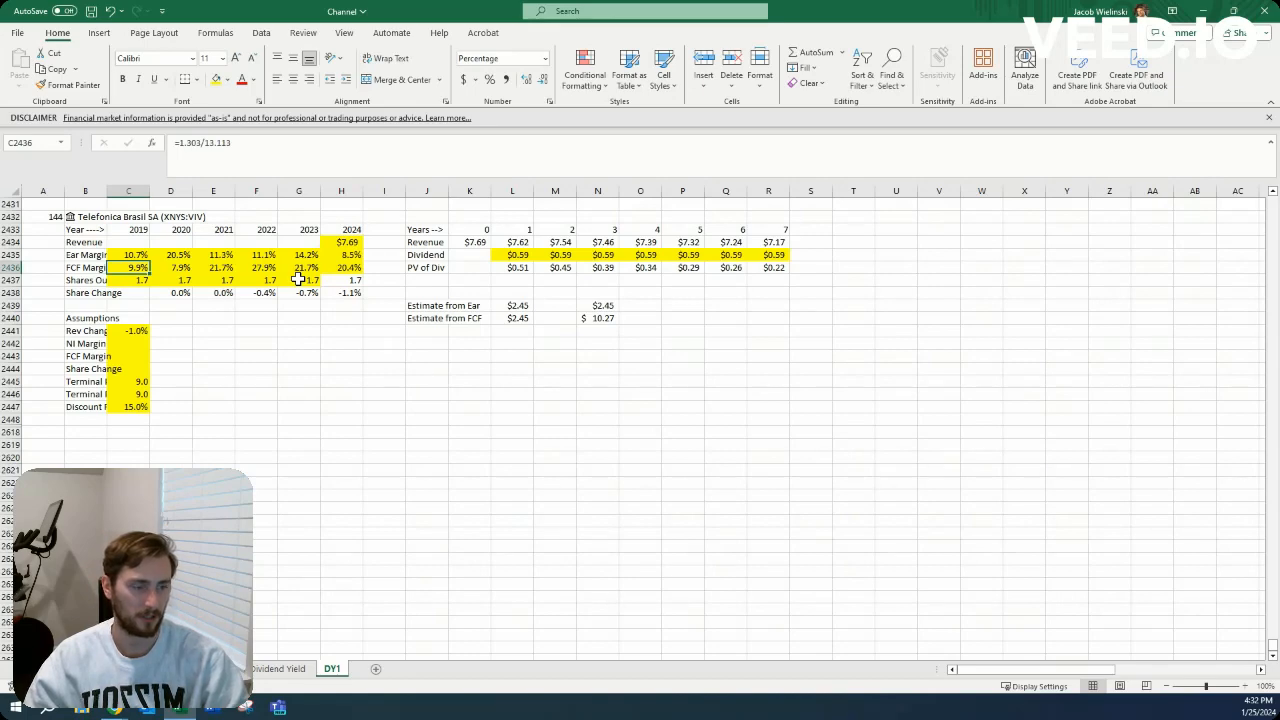
click(128, 254)
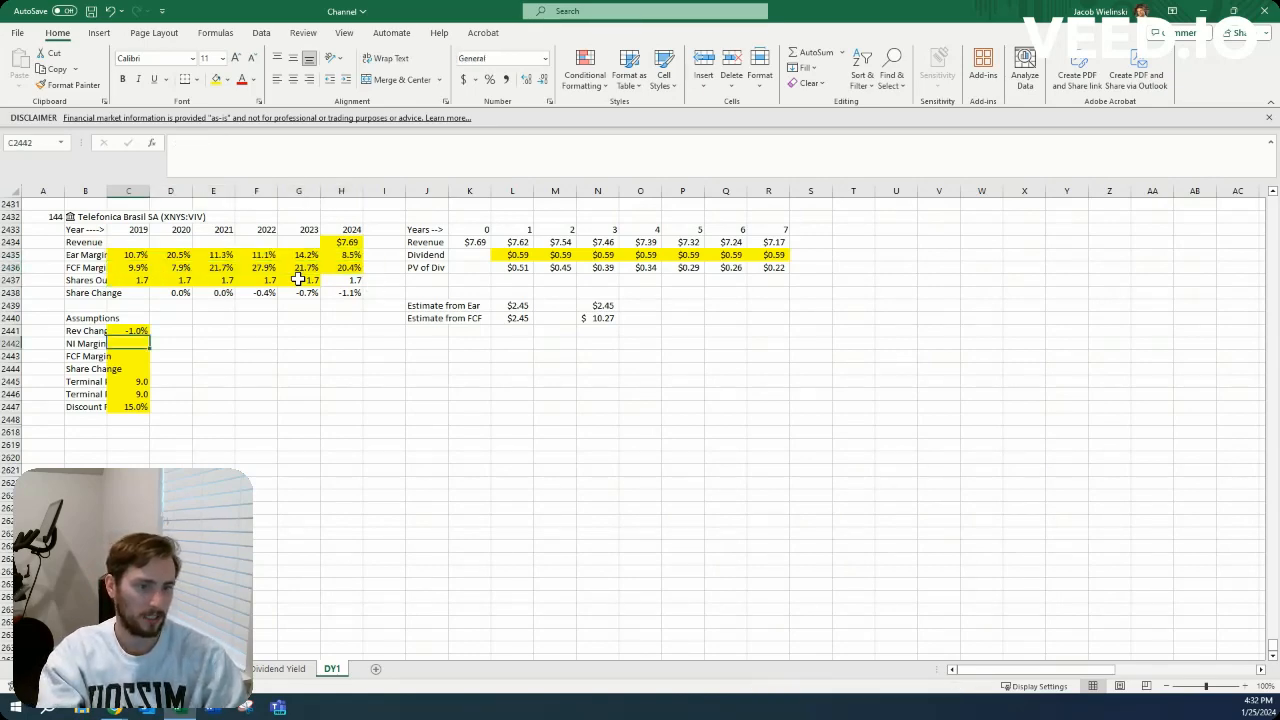
Enter a 13.0% net income margin, 17.0% FCF margin and -0.5% share change
text(13.0%)
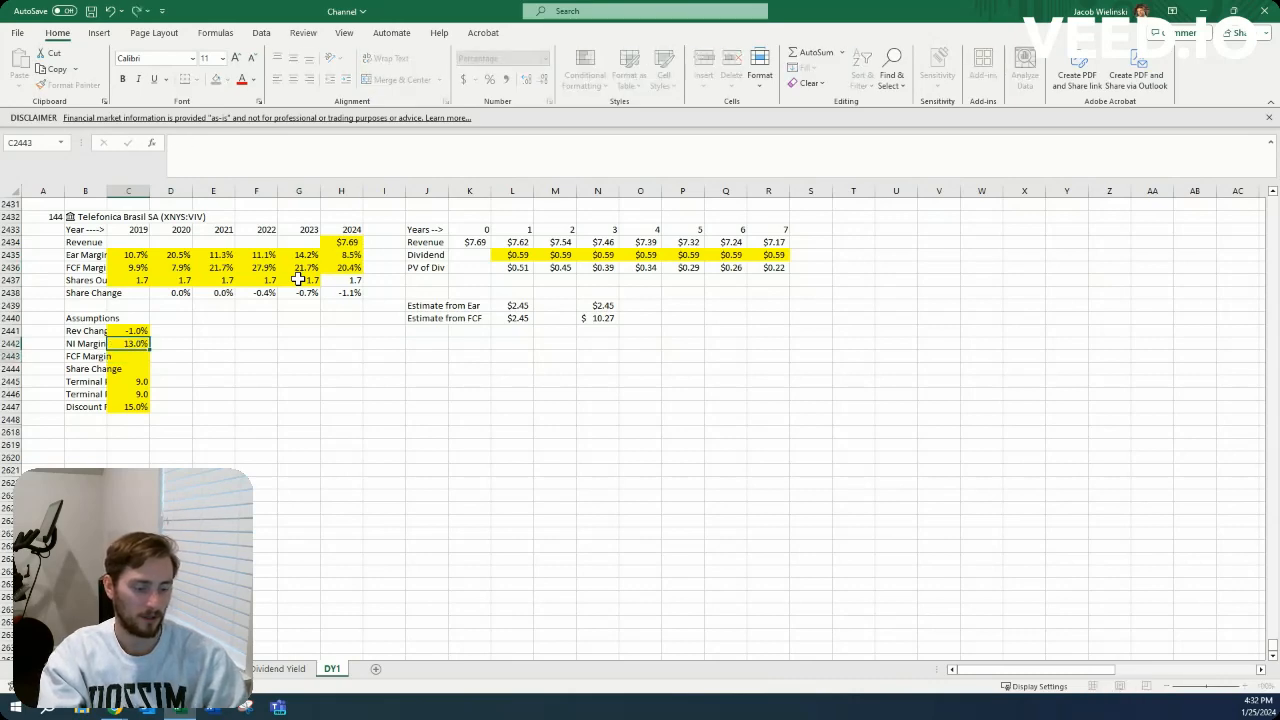
text(17.0%)
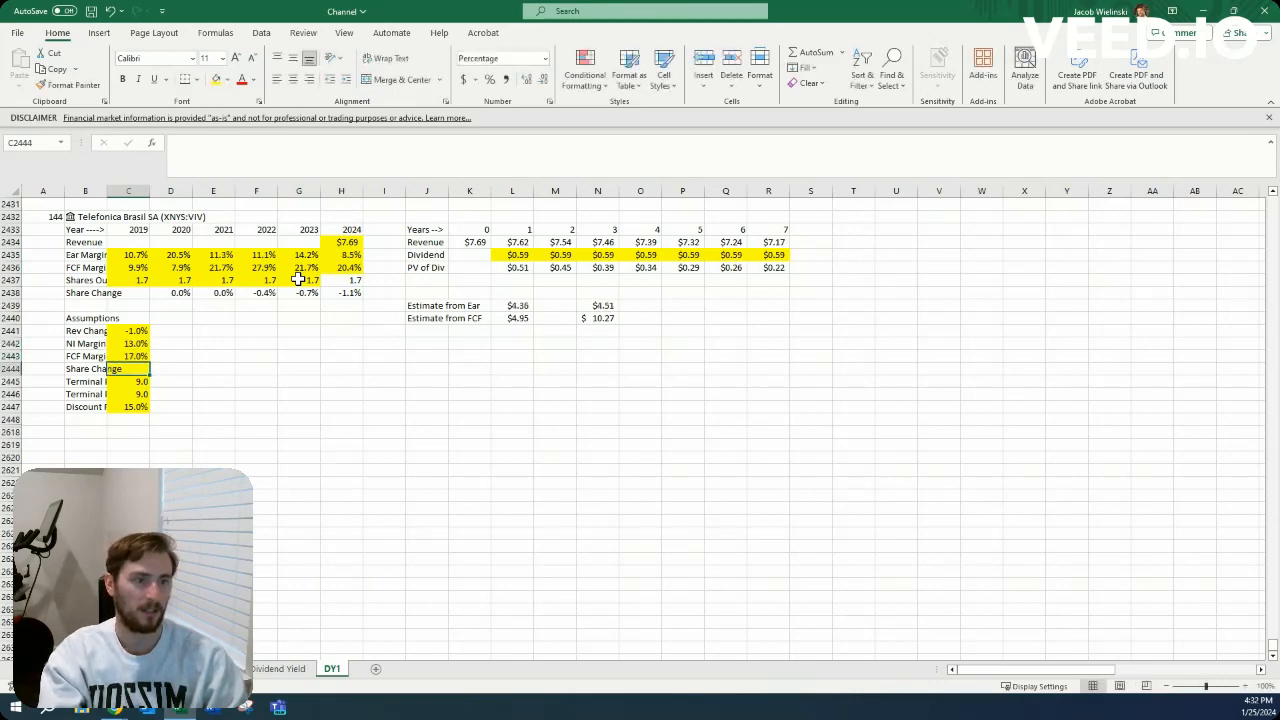
text(-.005)
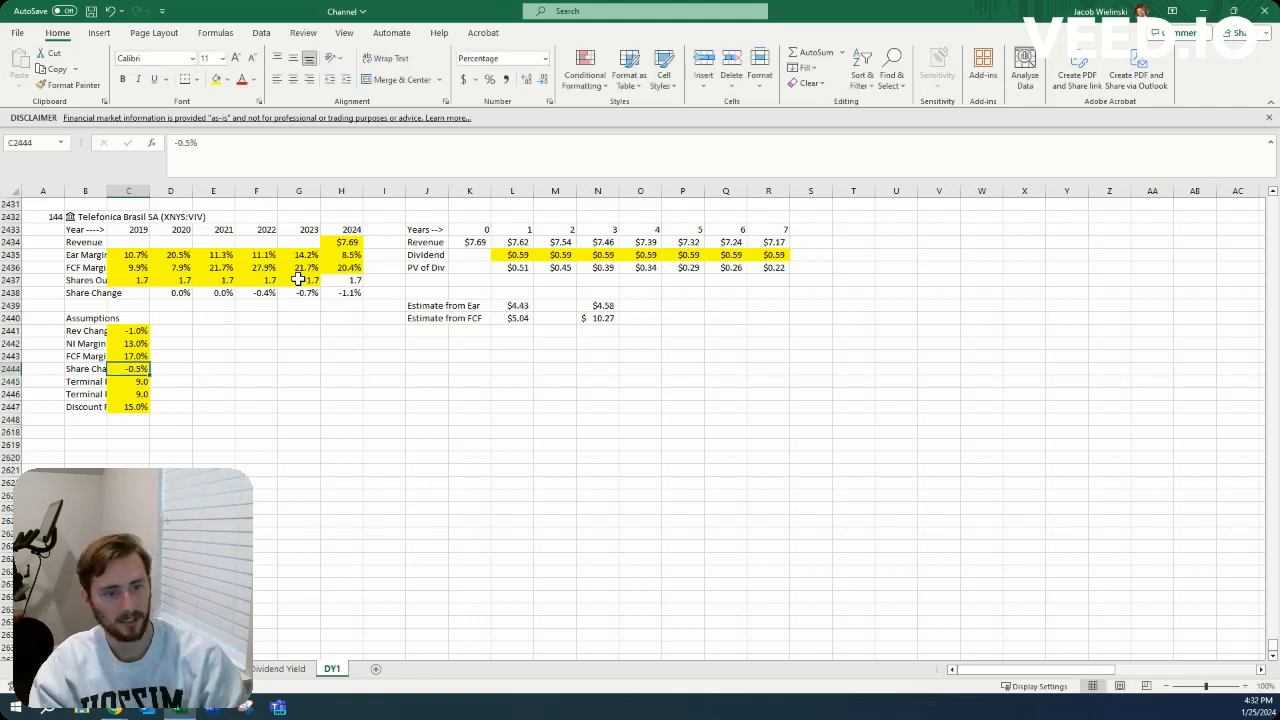
mouse_move(560, 248)
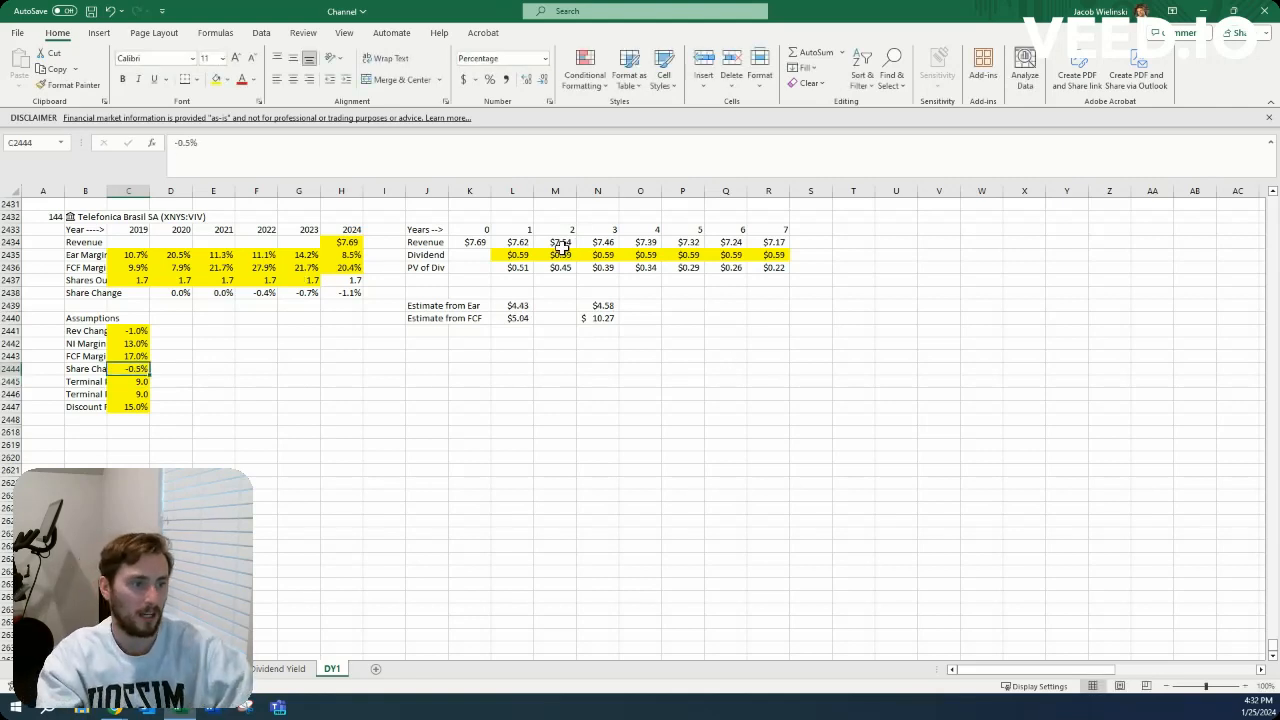
Inspect the year-one revenue projection against the entered assumption values
click(556, 254)
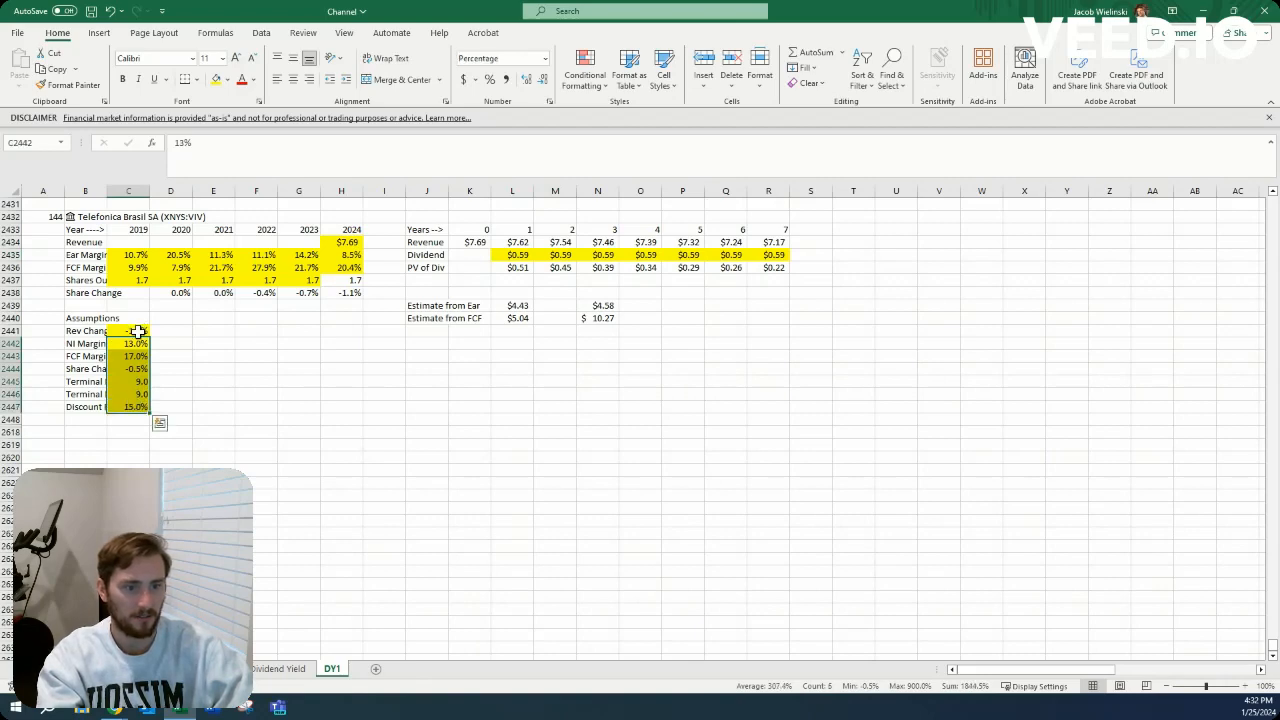
click(128, 330)
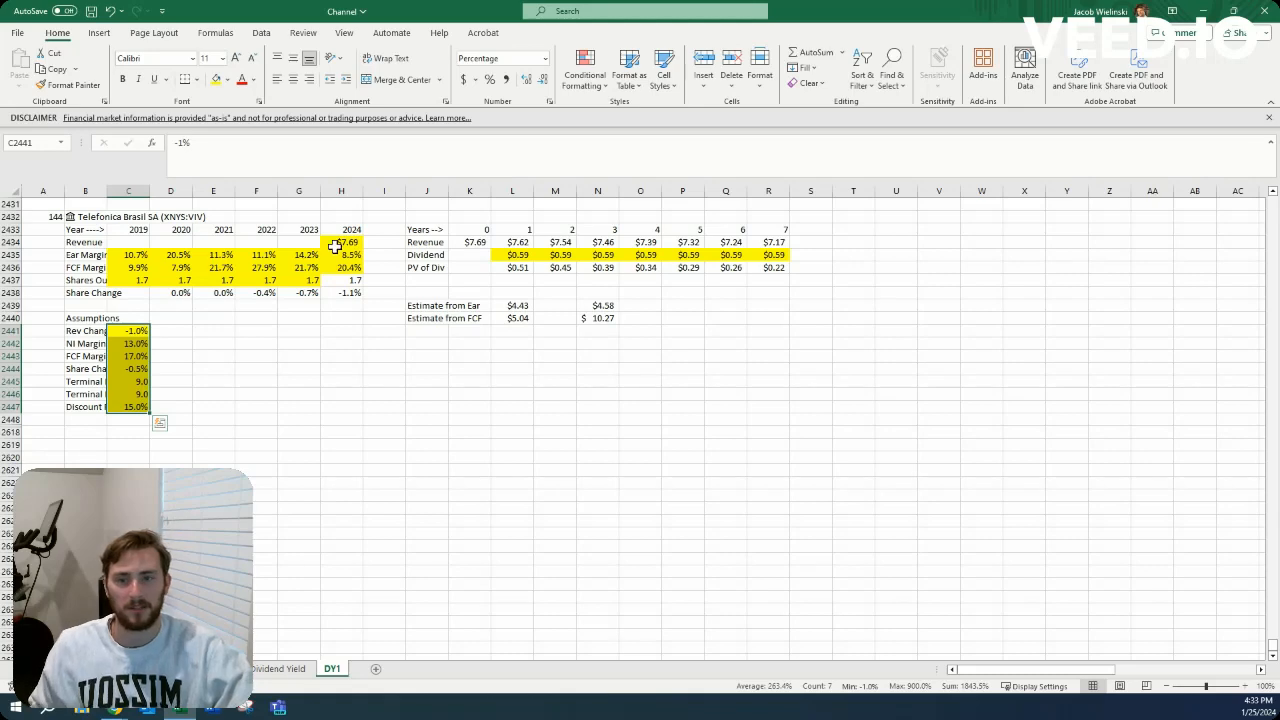
click(556, 254)
text(=L2435*1.01)
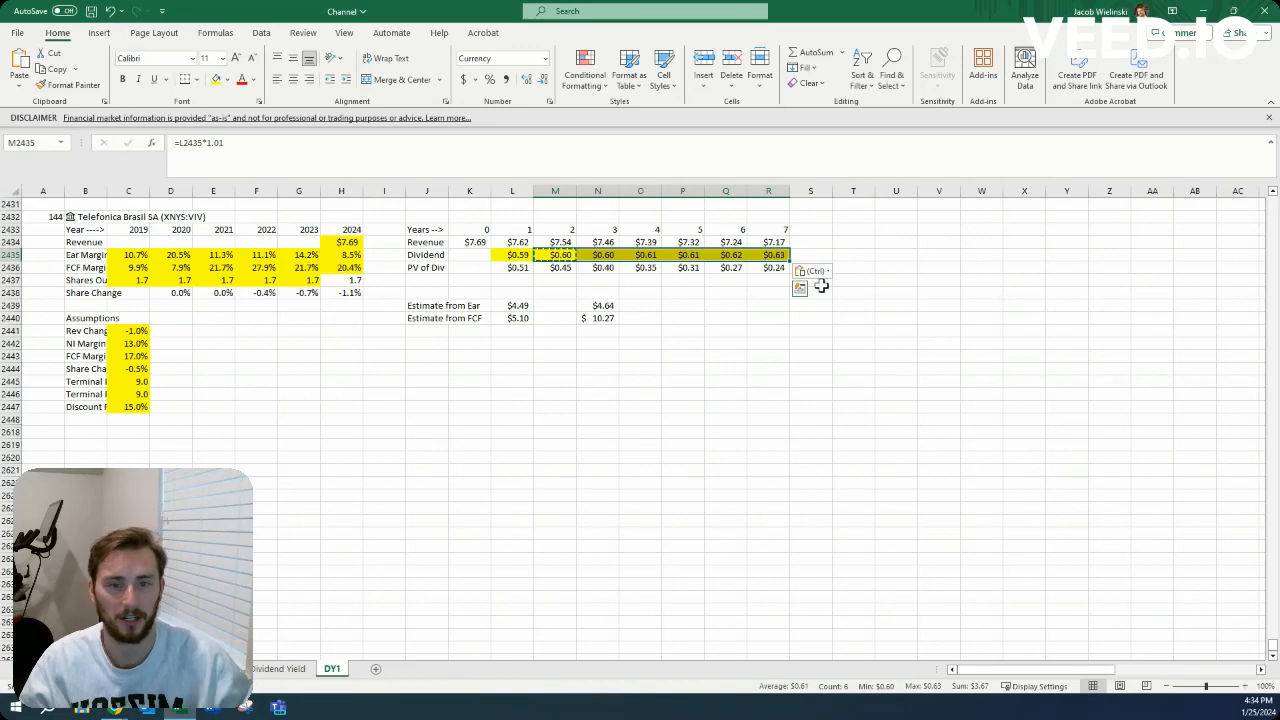
Add a percentage-difference formula beside the earnings-based price estimate
click(640, 304)
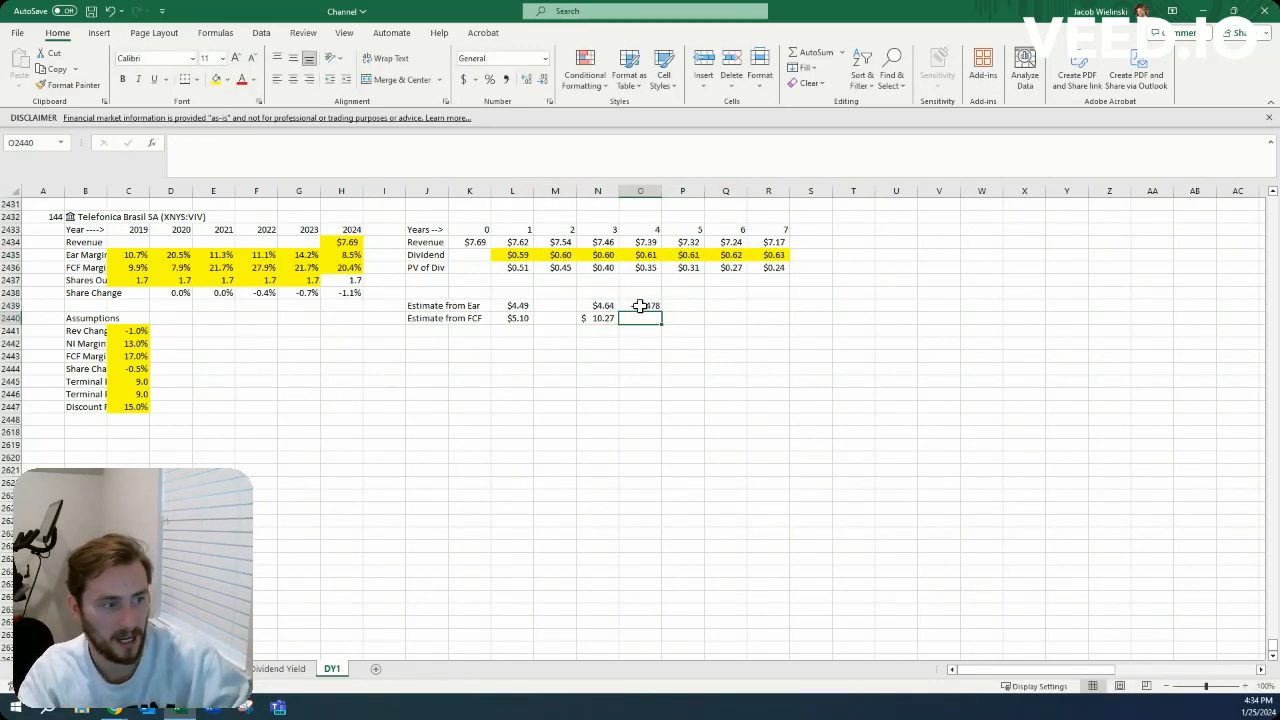
click(640, 304)
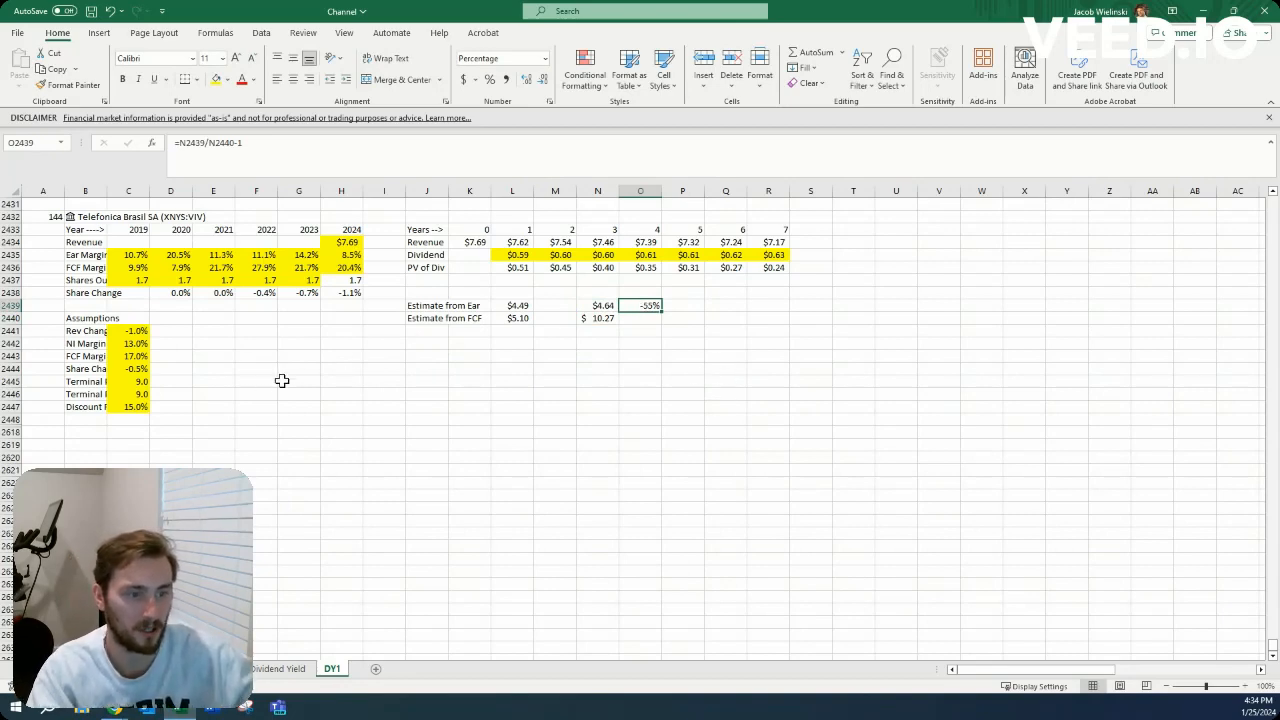
mouse_move(318, 360)
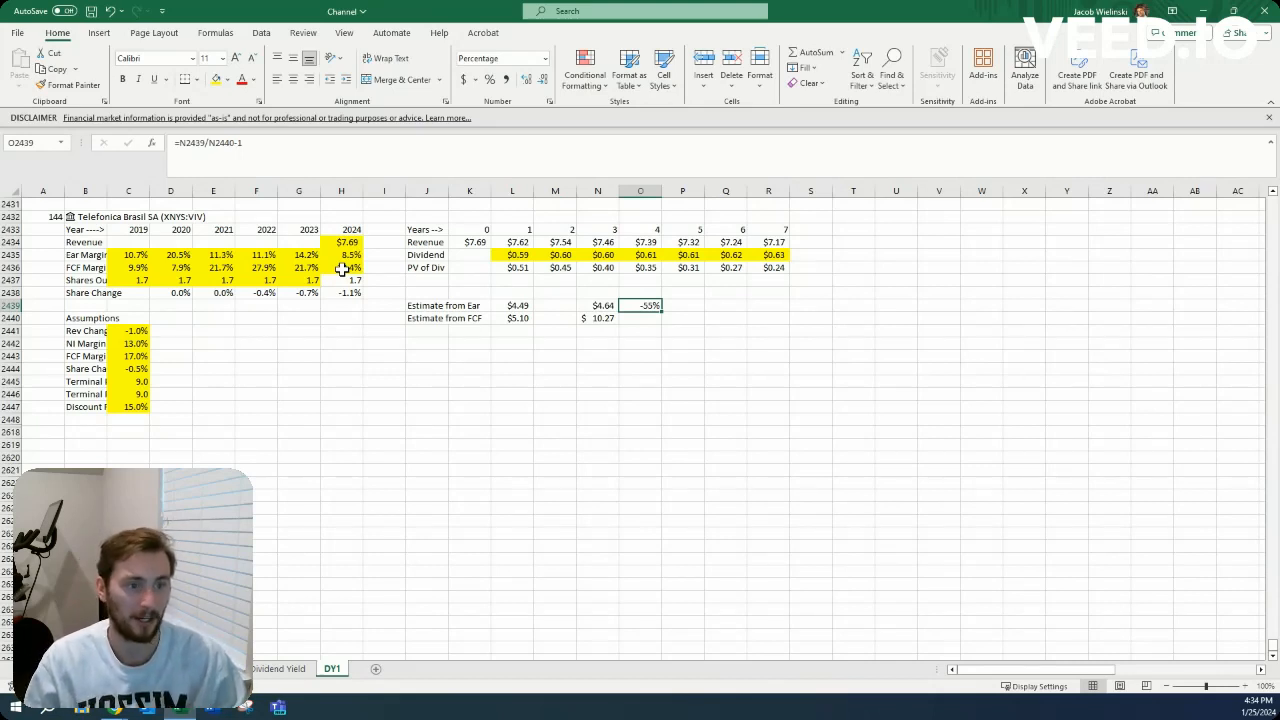
click(44, 268)
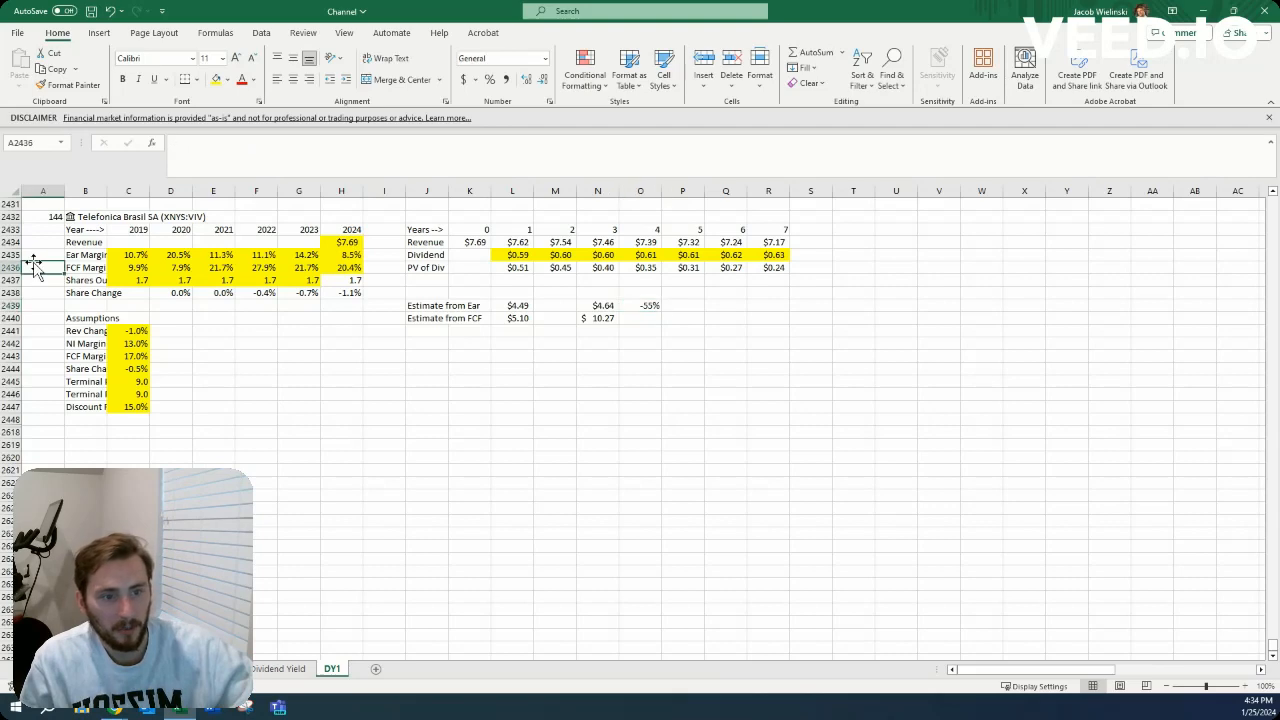